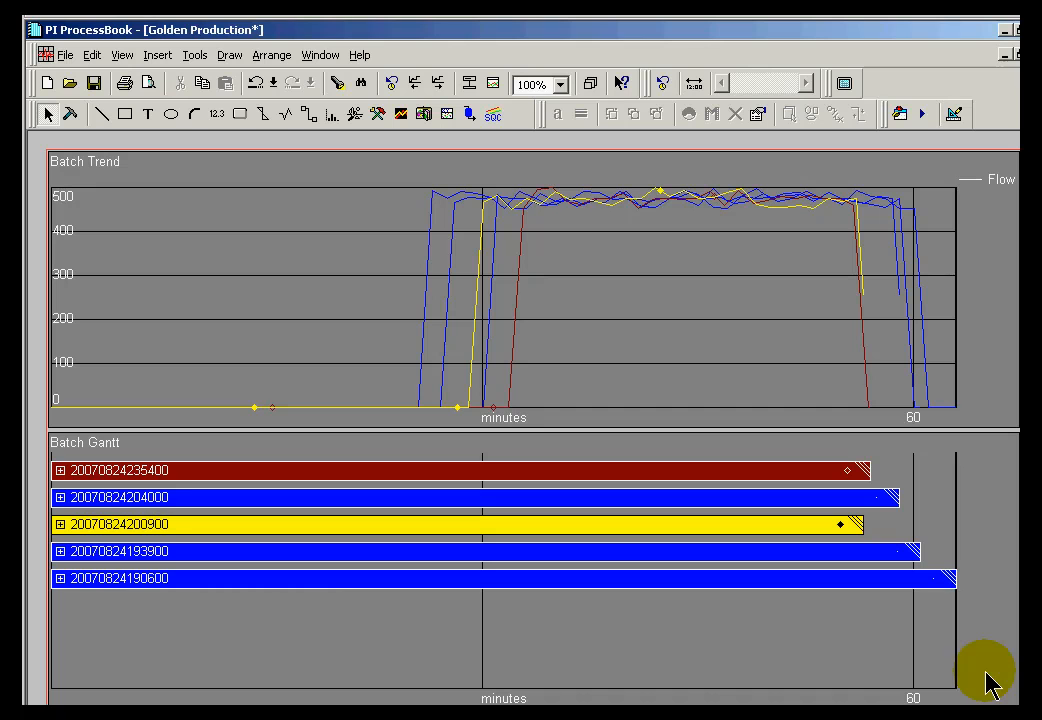
{"action": "mouse_move", "coordinate": [135, 247]}
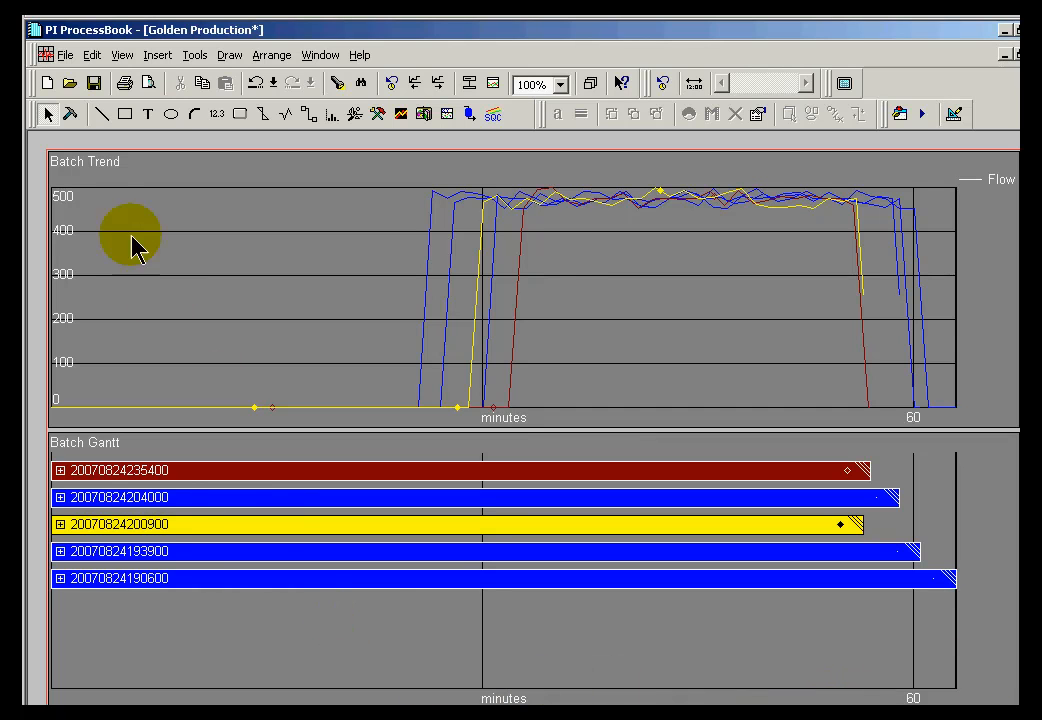
{"action": "mouse_move", "coordinate": [47, 114]}
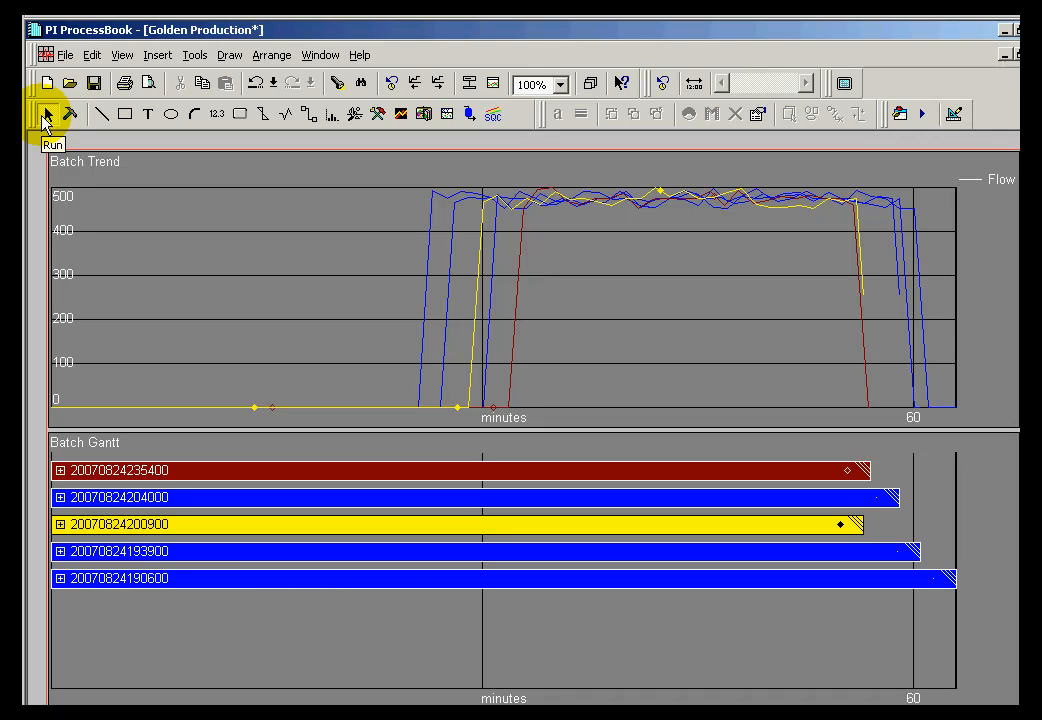
{"action": "mouse_move", "coordinate": [45, 115]}
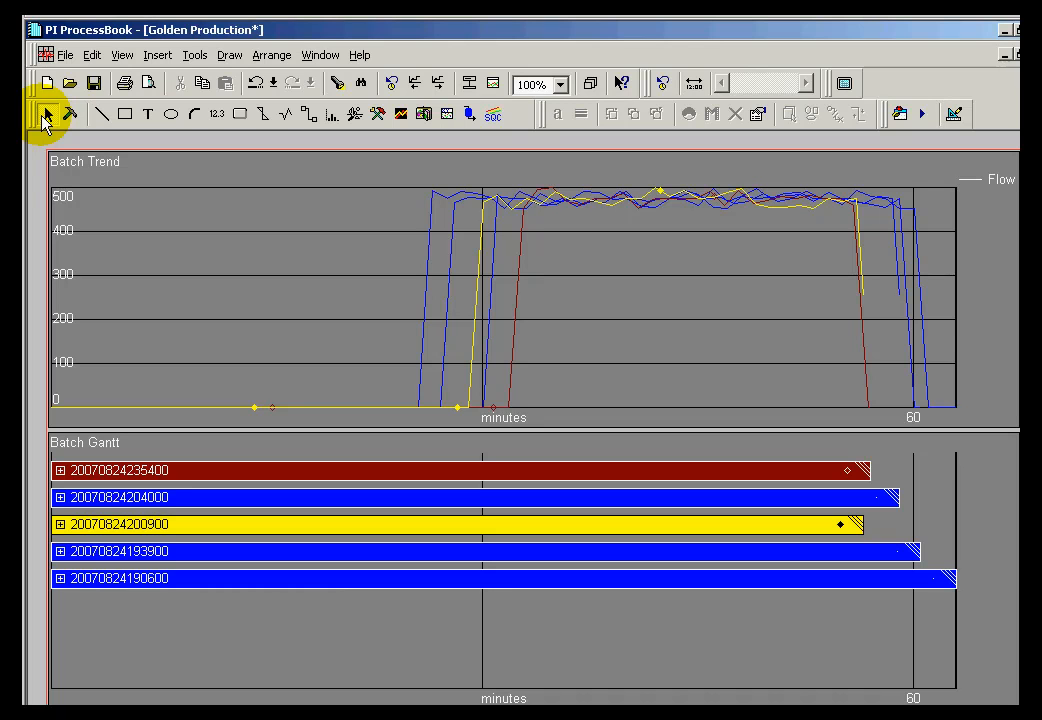
{"action": "mouse_move", "coordinate": [90, 535]}
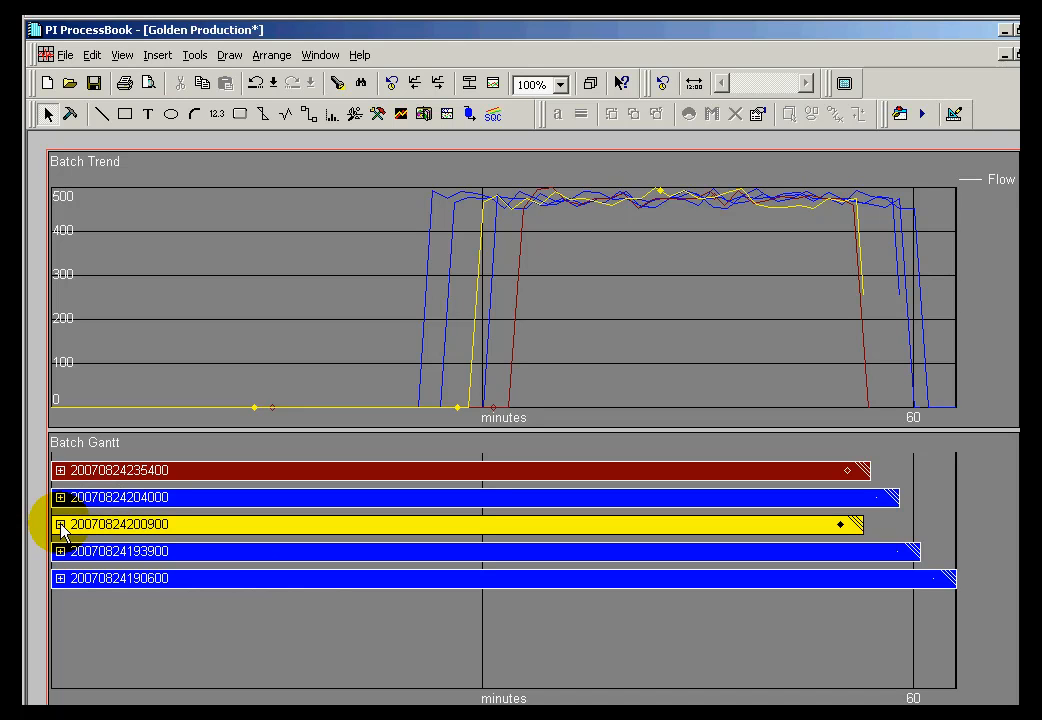
{"action": "left_click", "coordinate": [258, 524]}
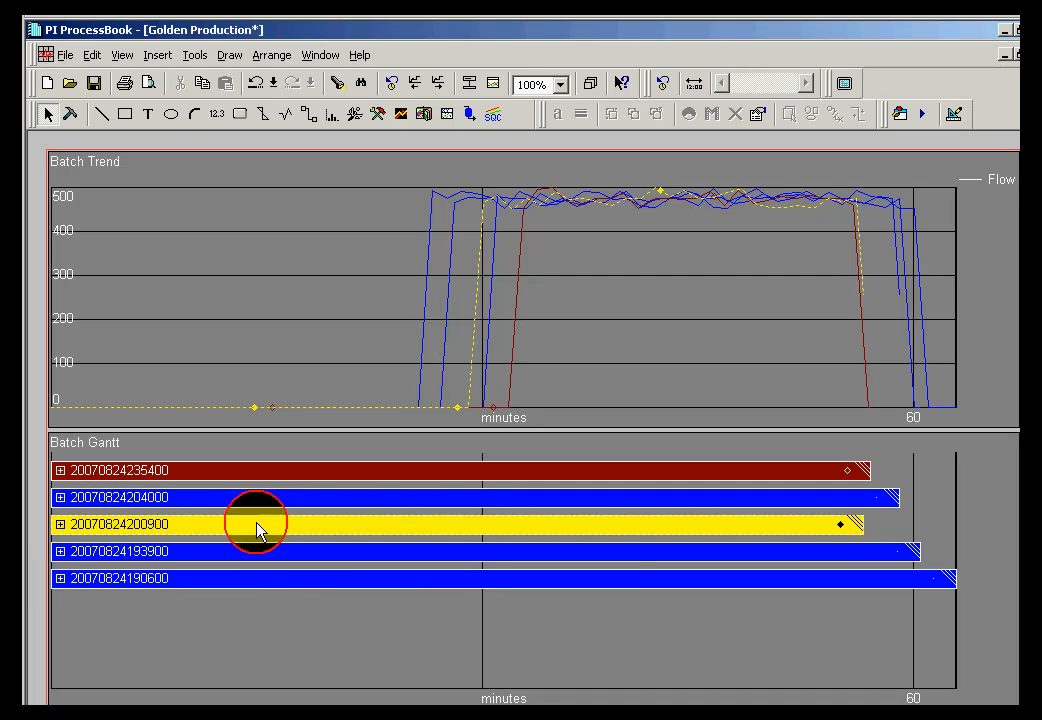
{"action": "mouse_move", "coordinate": [755, 535]}
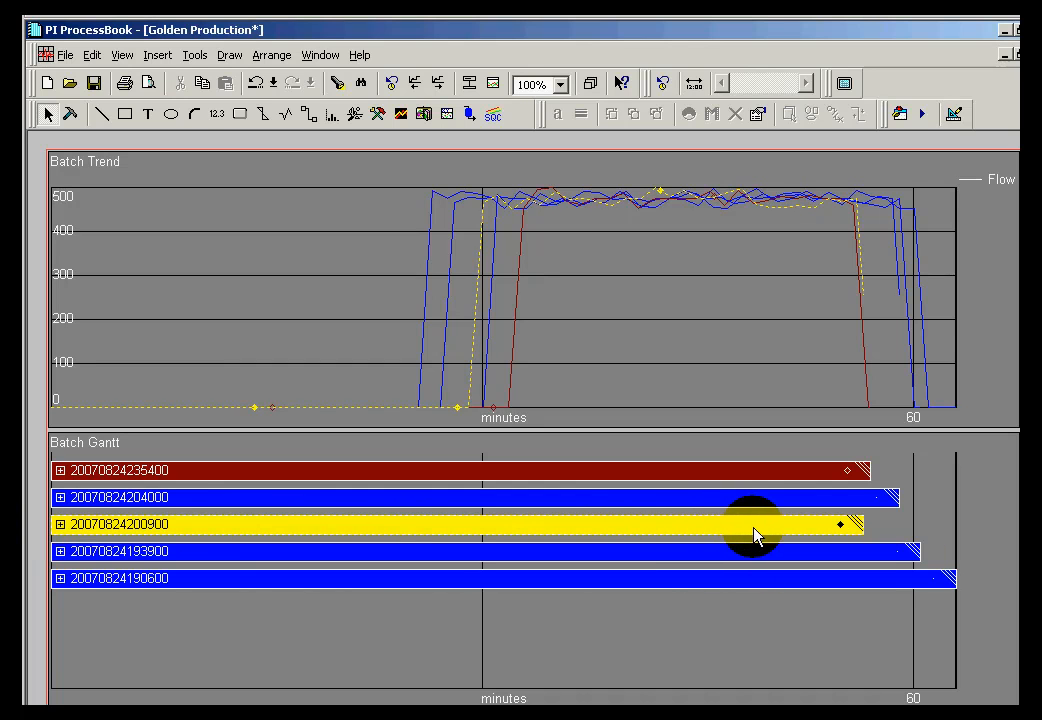
{"action": "mouse_move", "coordinate": [675, 543]}
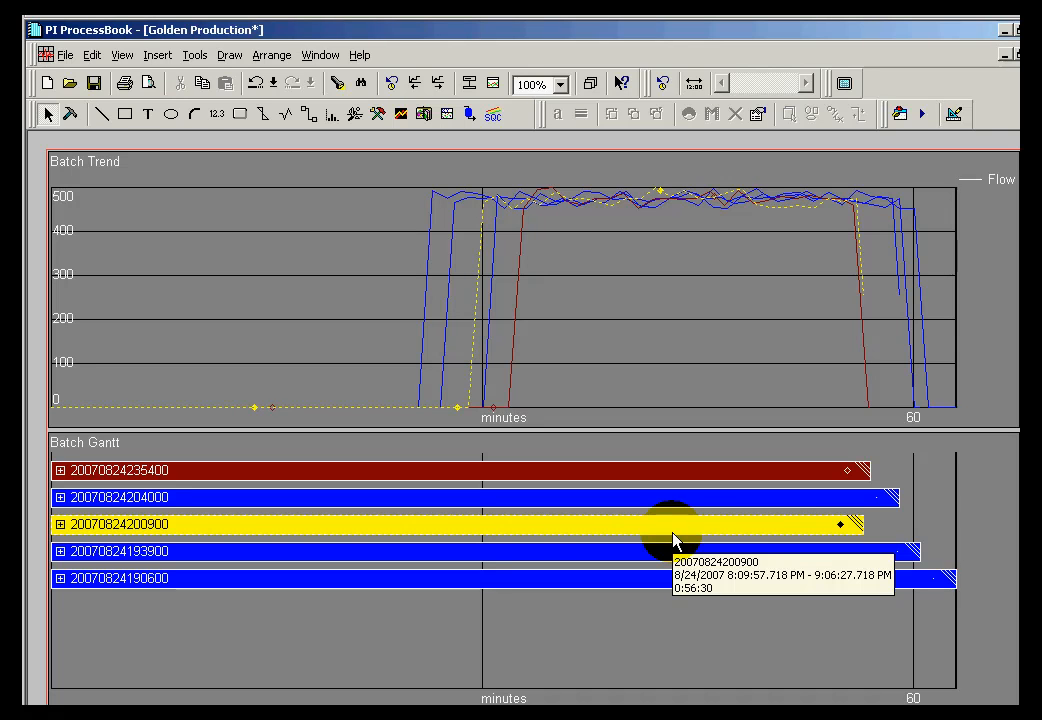
{"action": "mouse_move", "coordinate": [105, 528]}
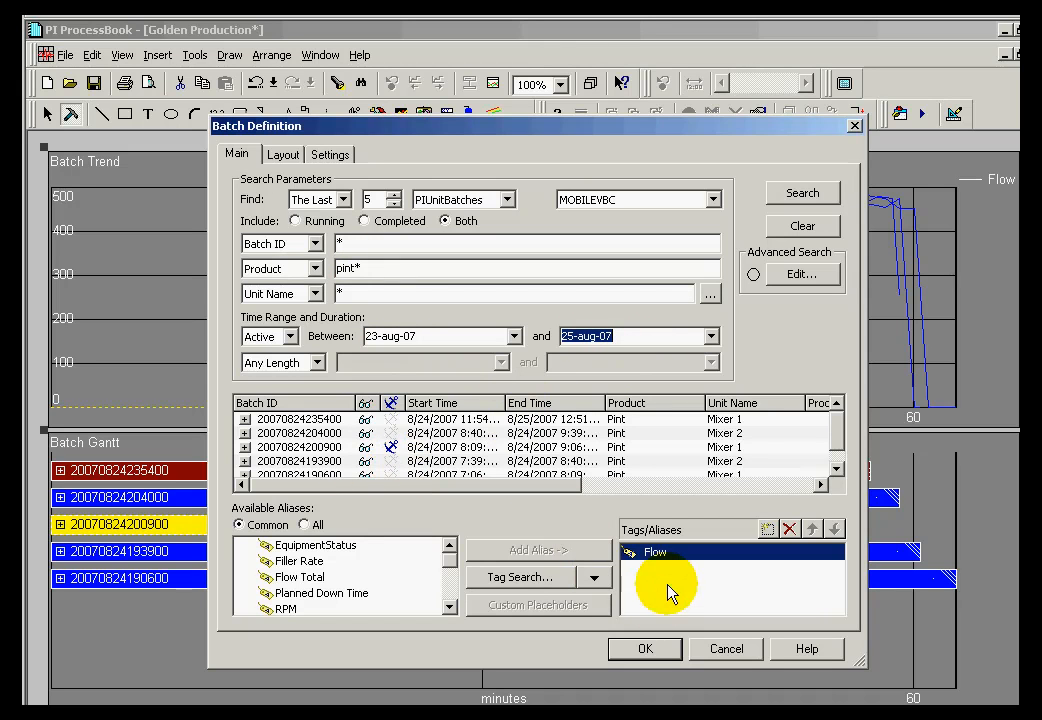
{"action": "mouse_move", "coordinate": [667, 563]}
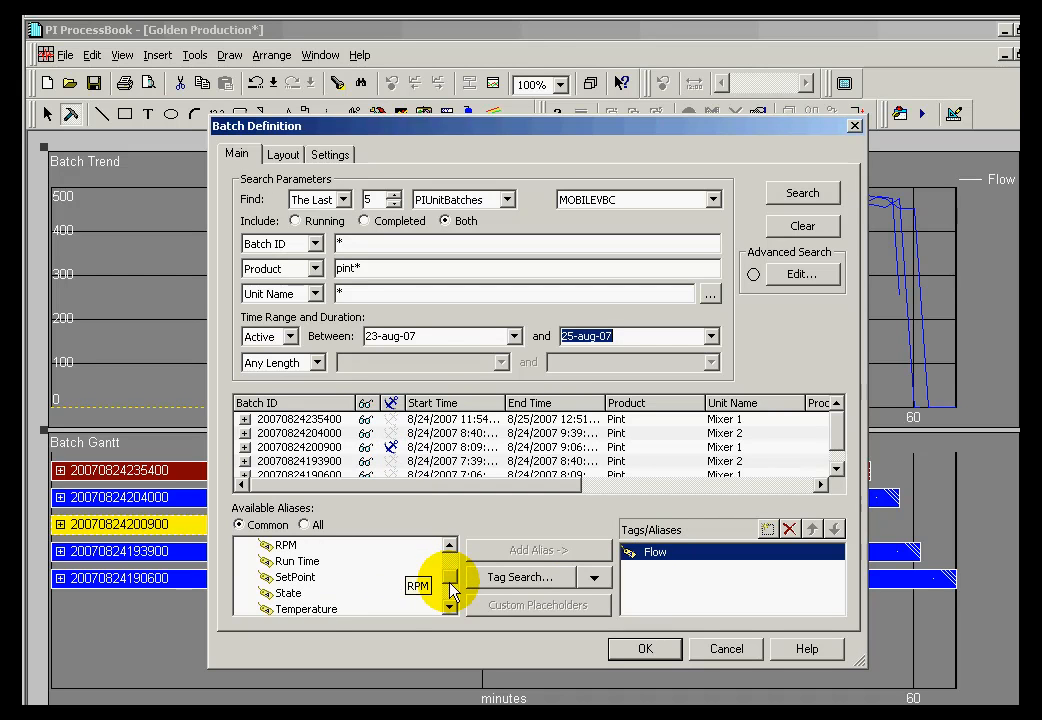
In Batch Definition Tags/Aliases, add Temperature, remove Flow, and confirm with OK.
{"action": "left_click", "coordinate": [538, 550]}
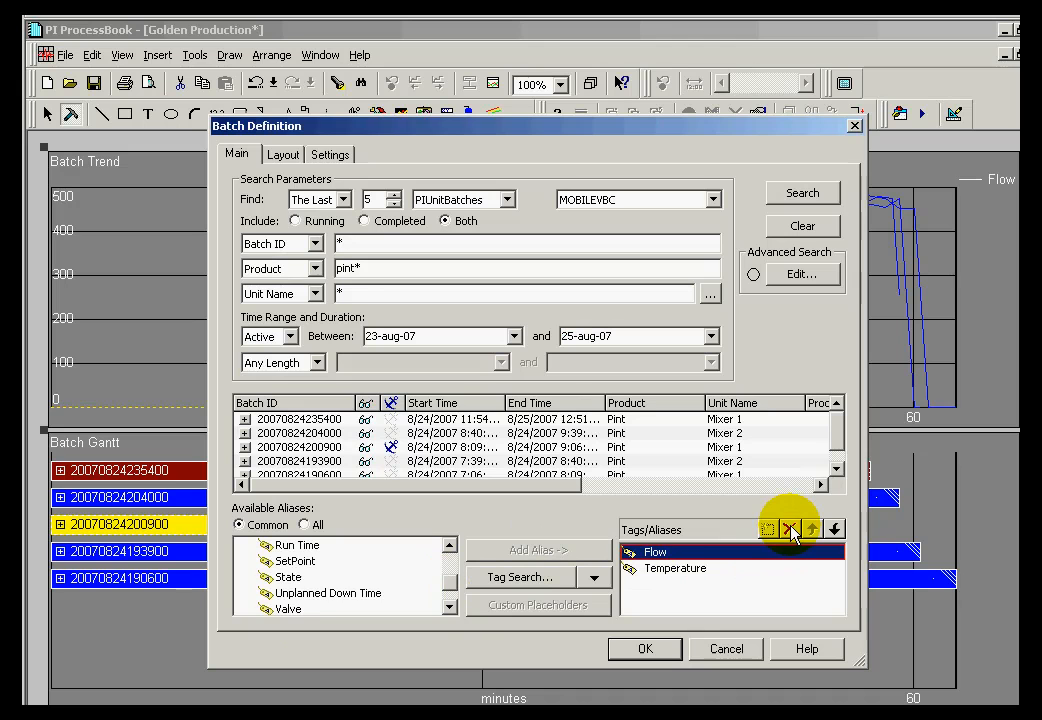
{"action": "left_click", "coordinate": [789, 528]}
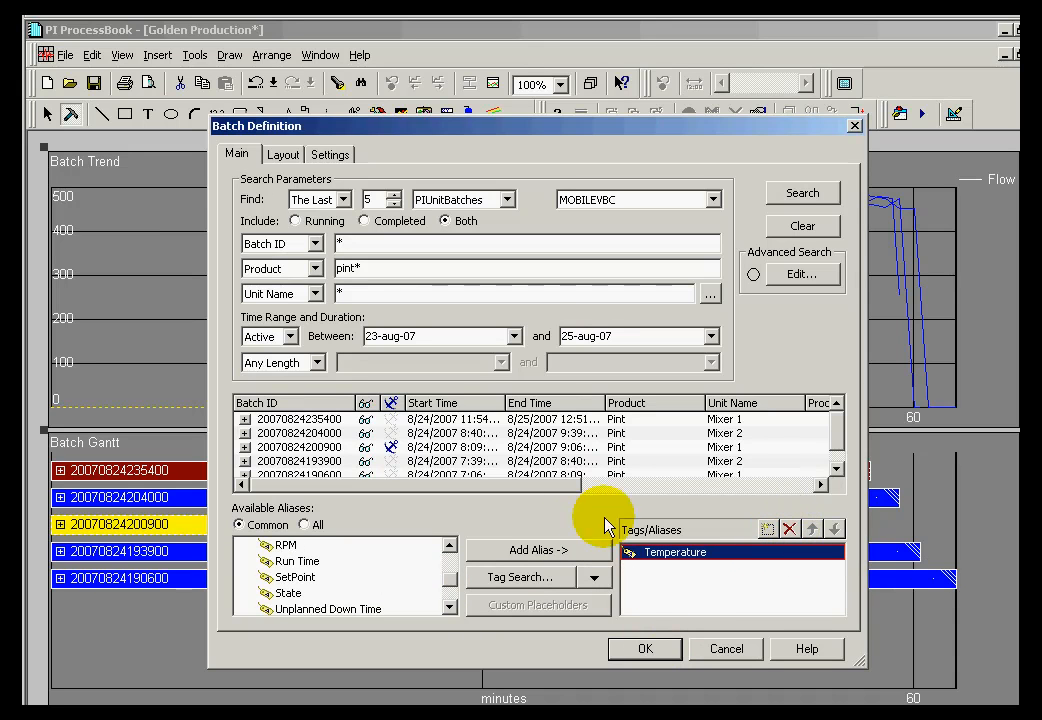
{"action": "left_click", "coordinate": [645, 649]}
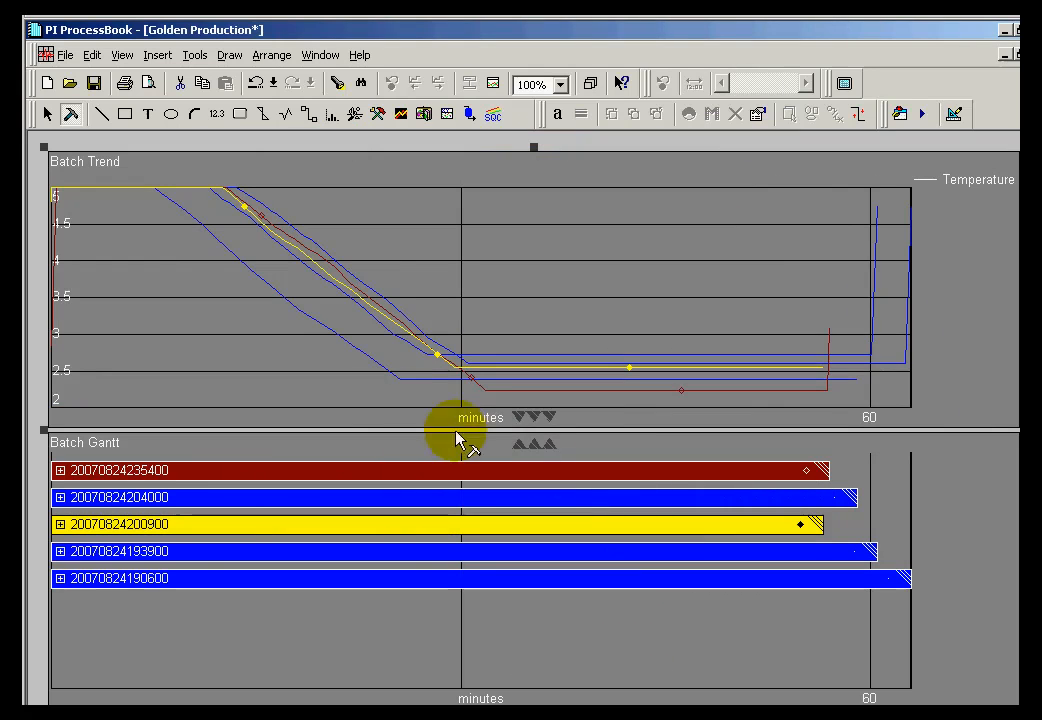
{"action": "mouse_move", "coordinate": [330, 480]}
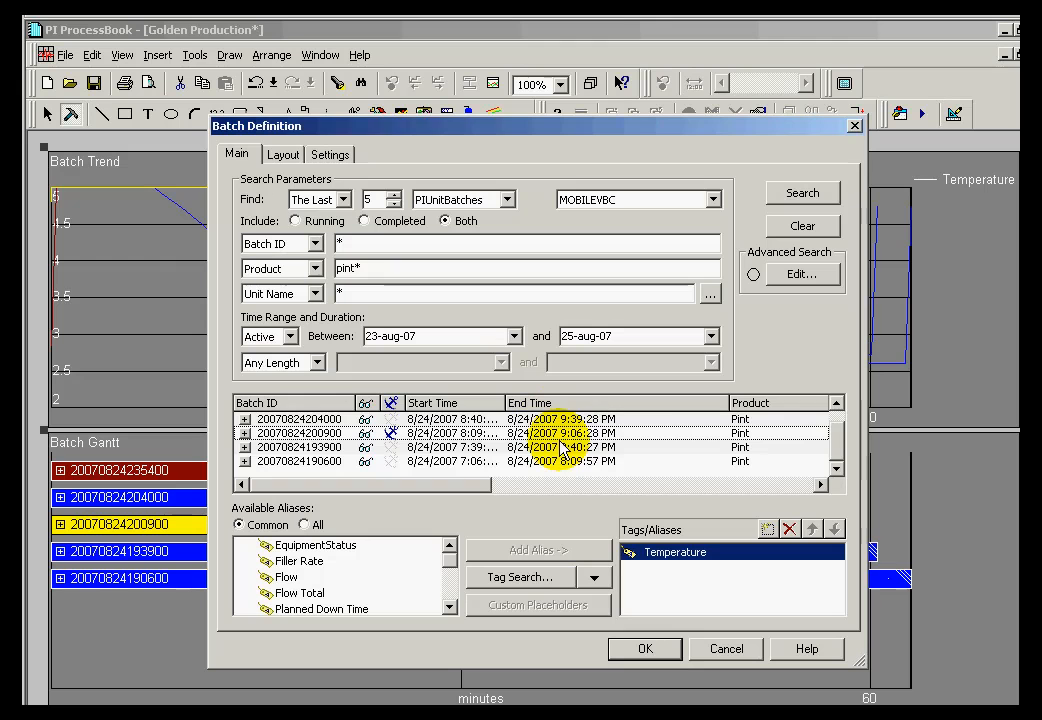
{"action": "mouse_move", "coordinate": [840, 455]}
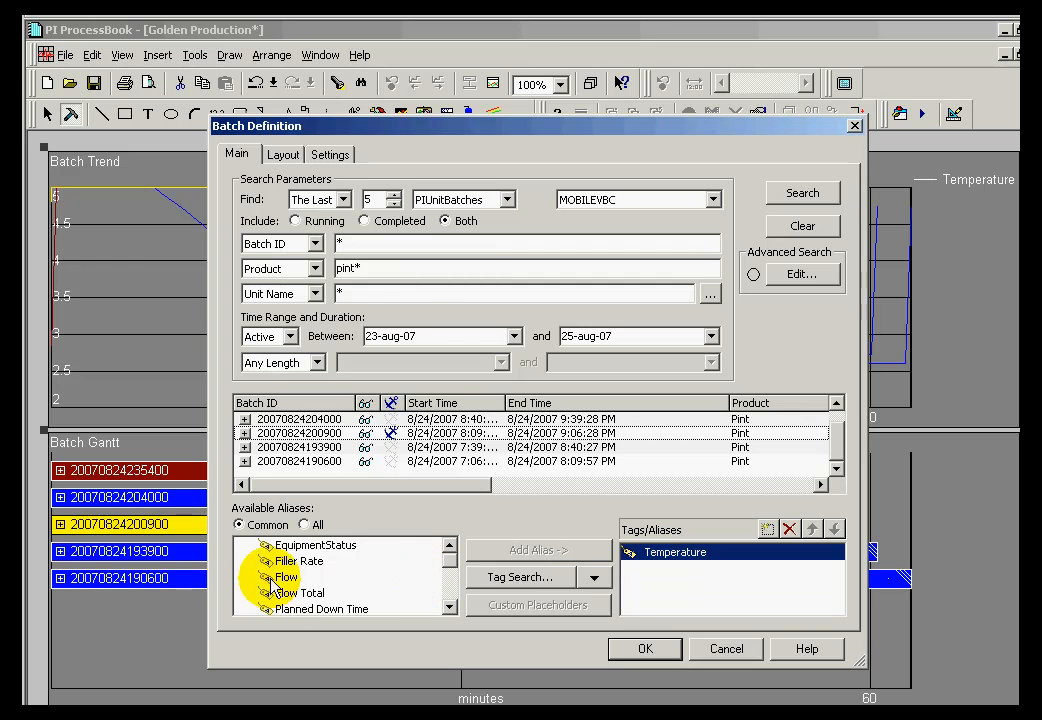
In Tags/Aliases, add the Flow alias, delete Temperature, and confirm with OK.
{"action": "left_click", "coordinate": [538, 550]}
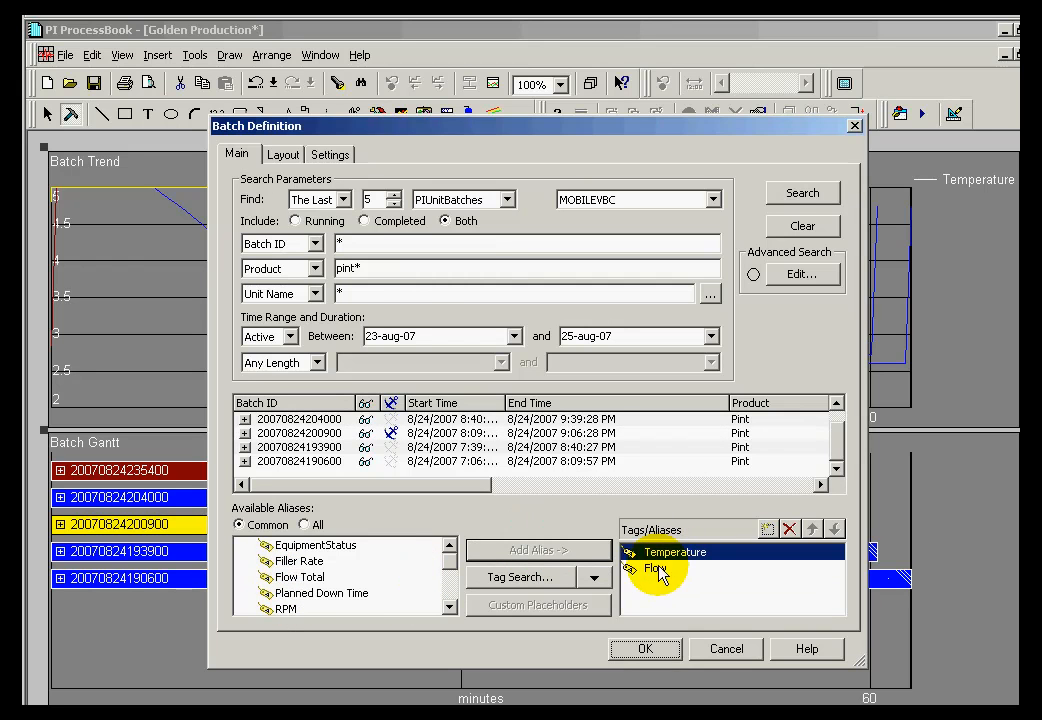
{"action": "left_click", "coordinate": [789, 528]}
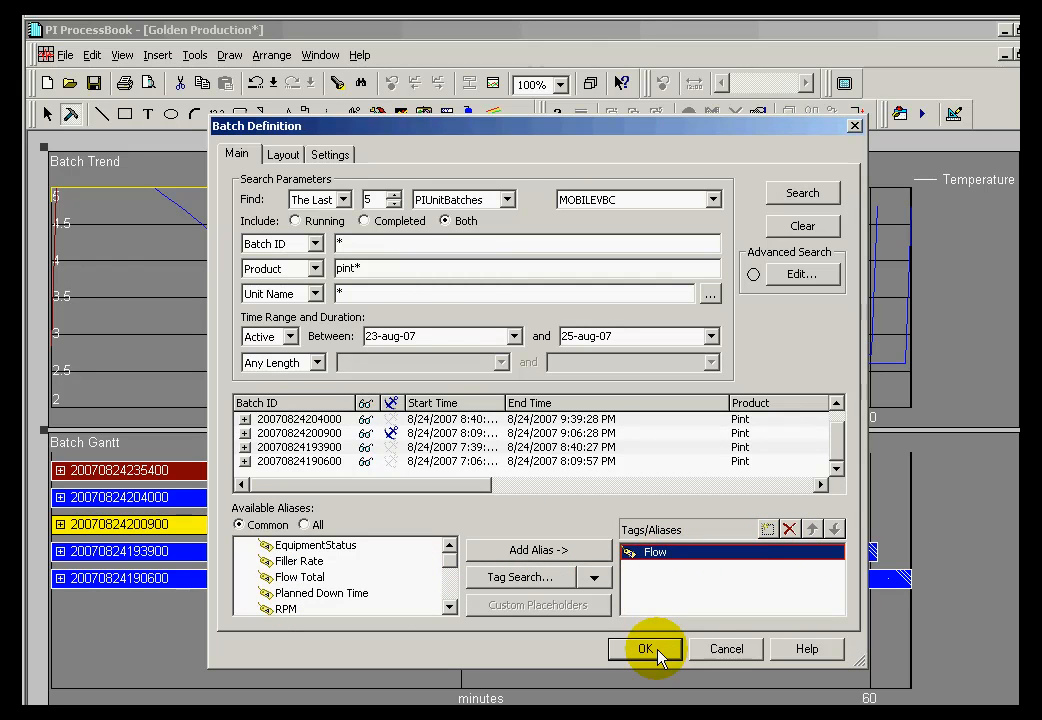
{"action": "left_click", "coordinate": [644, 649]}
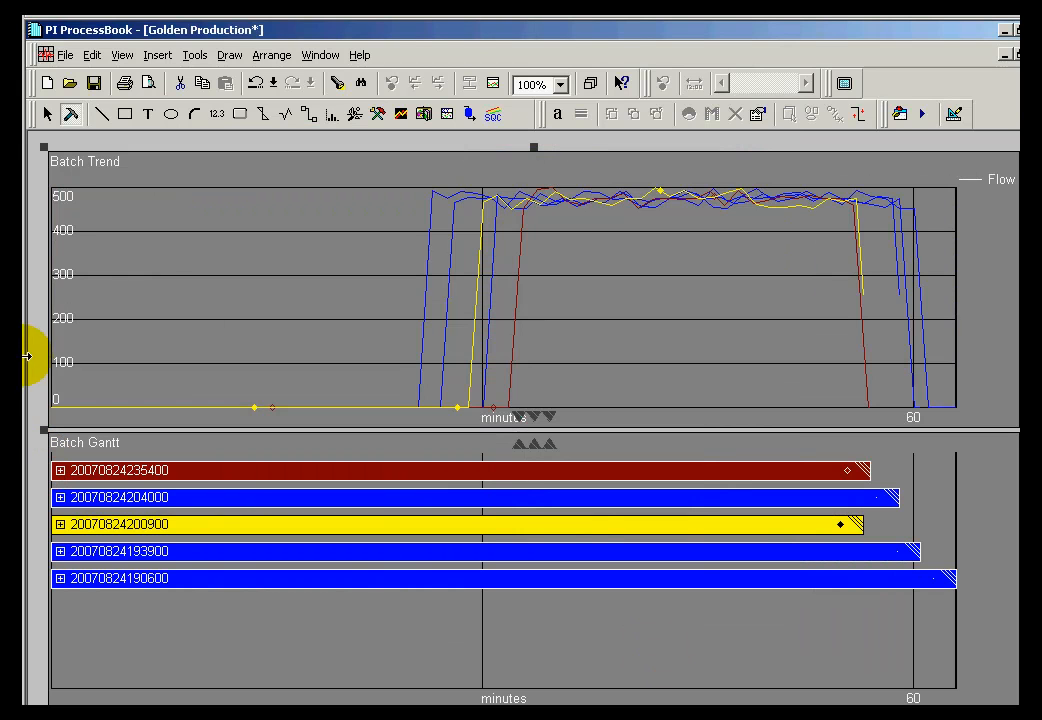
{"action": "mouse_move", "coordinate": [435, 527]}
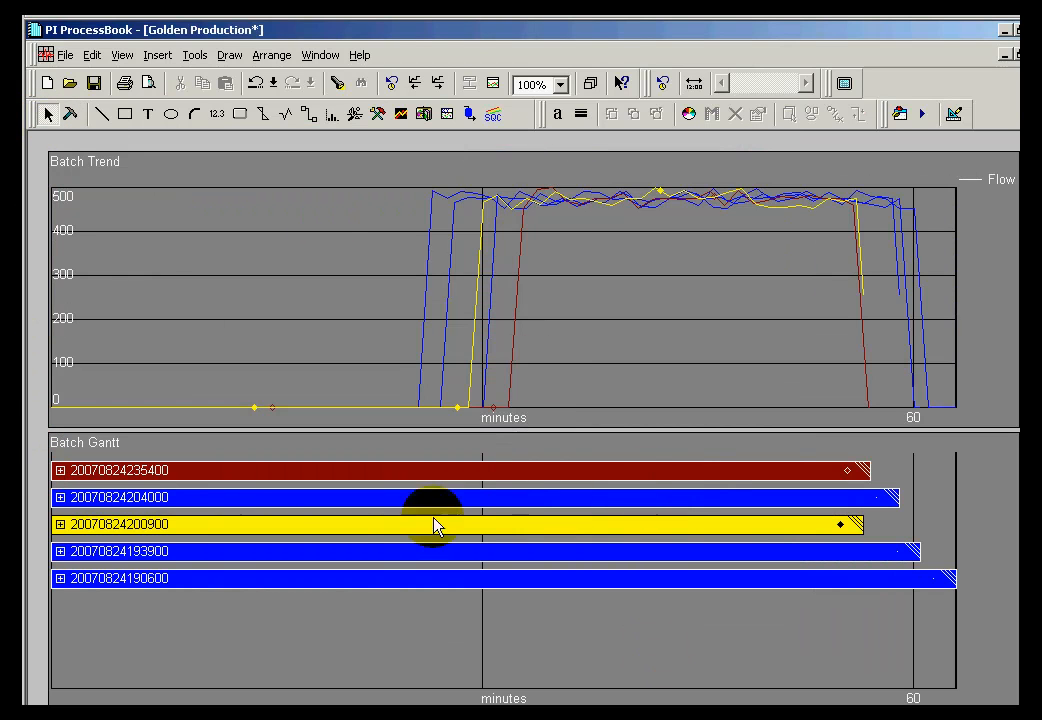
{"action": "mouse_move", "coordinate": [627, 267]}
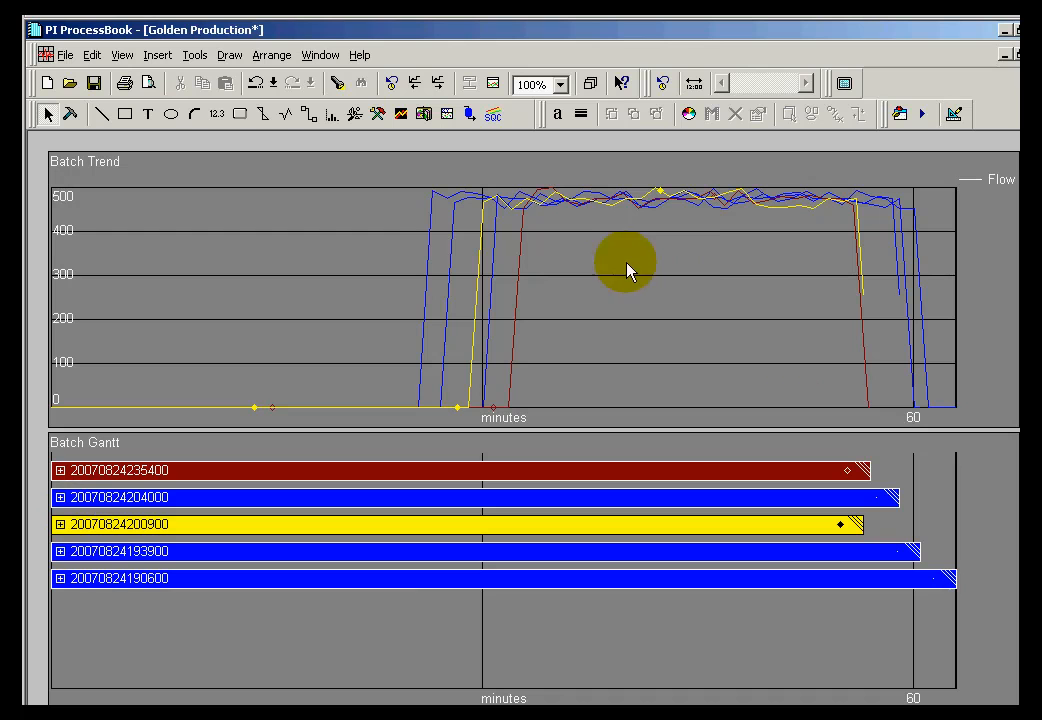
{"action": "mouse_move", "coordinate": [558, 347]}
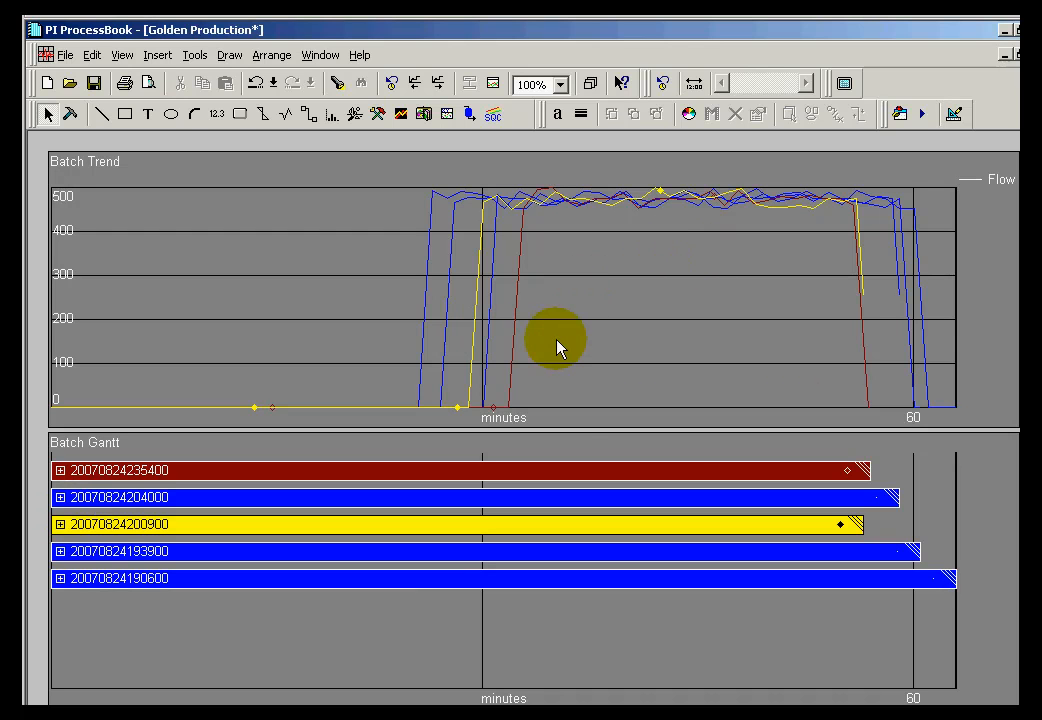
{"action": "mouse_move", "coordinate": [535, 418]}
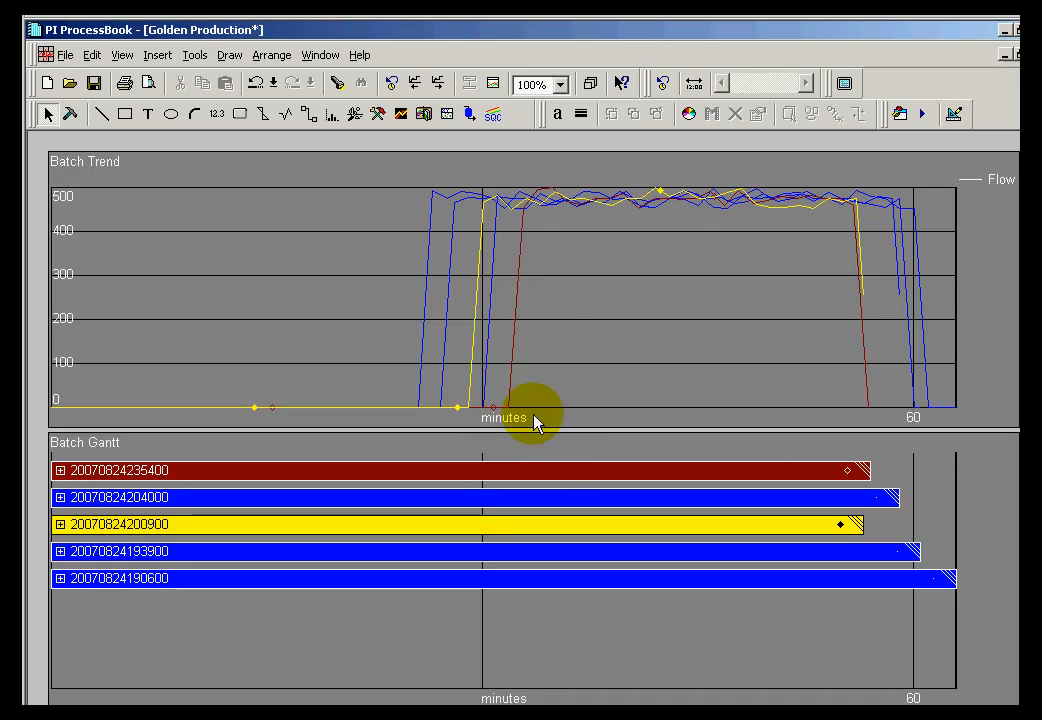
{"action": "mouse_move", "coordinate": [270, 550]}
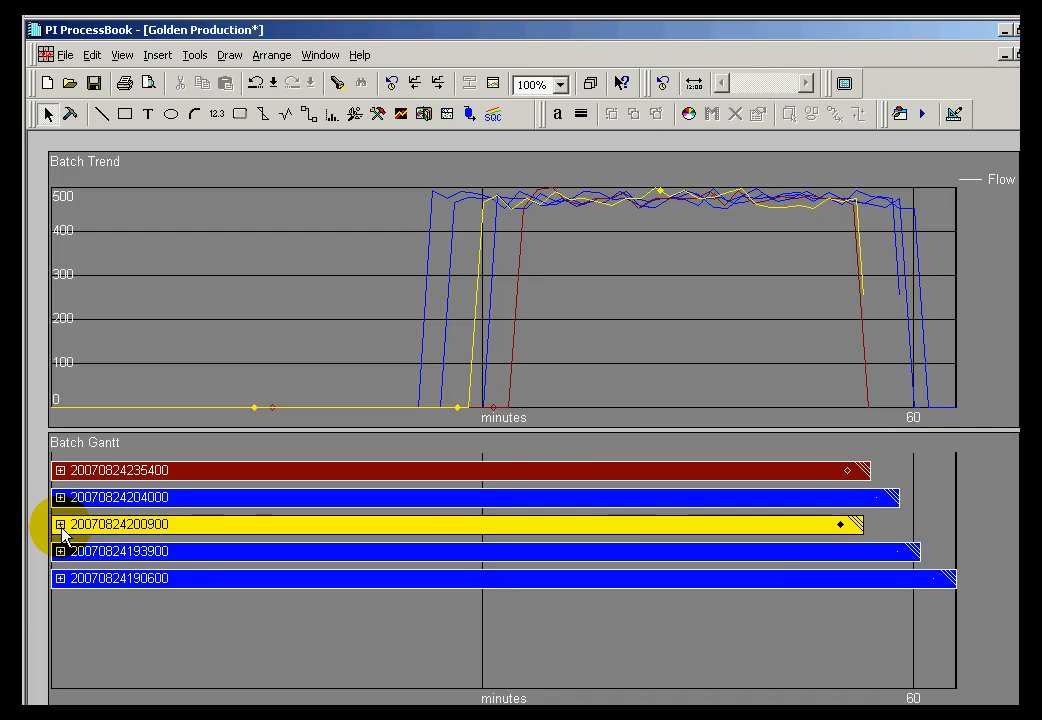
{"action": "left_click", "coordinate": [60, 524]}
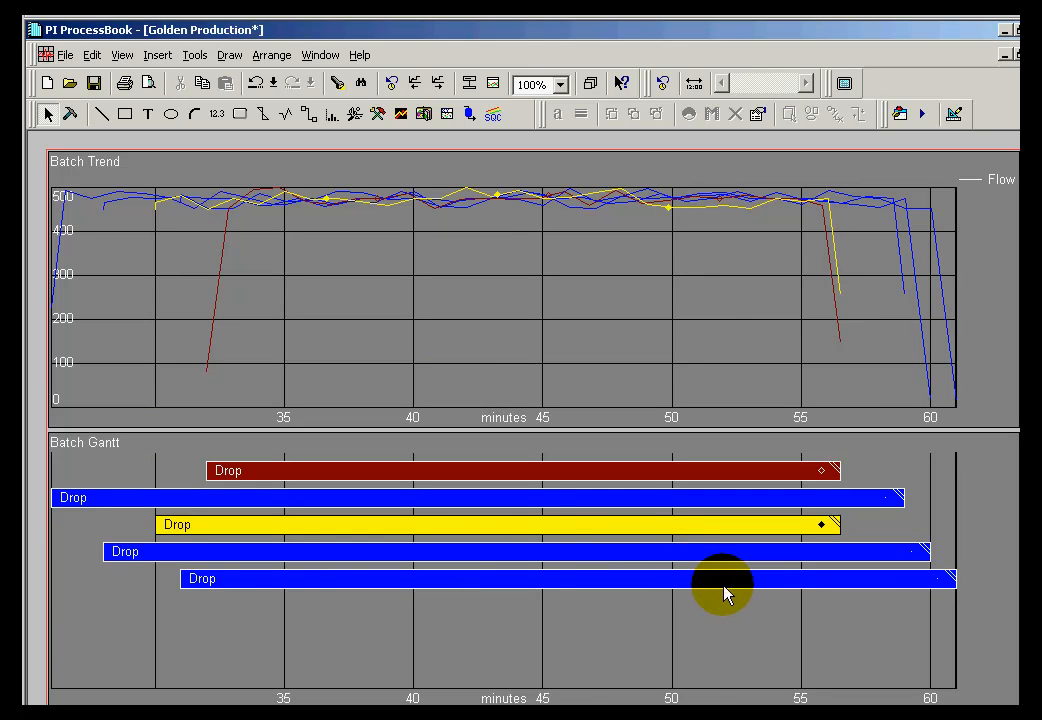
{"action": "mouse_move", "coordinate": [85, 540]}
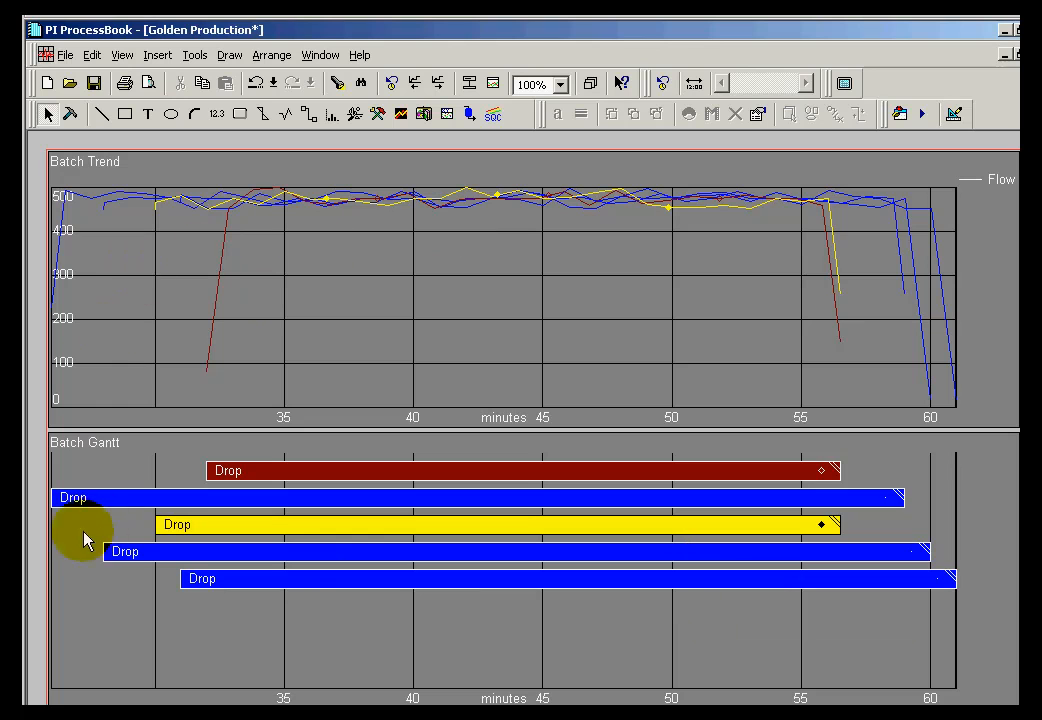
{"action": "mouse_move", "coordinate": [350, 528]}
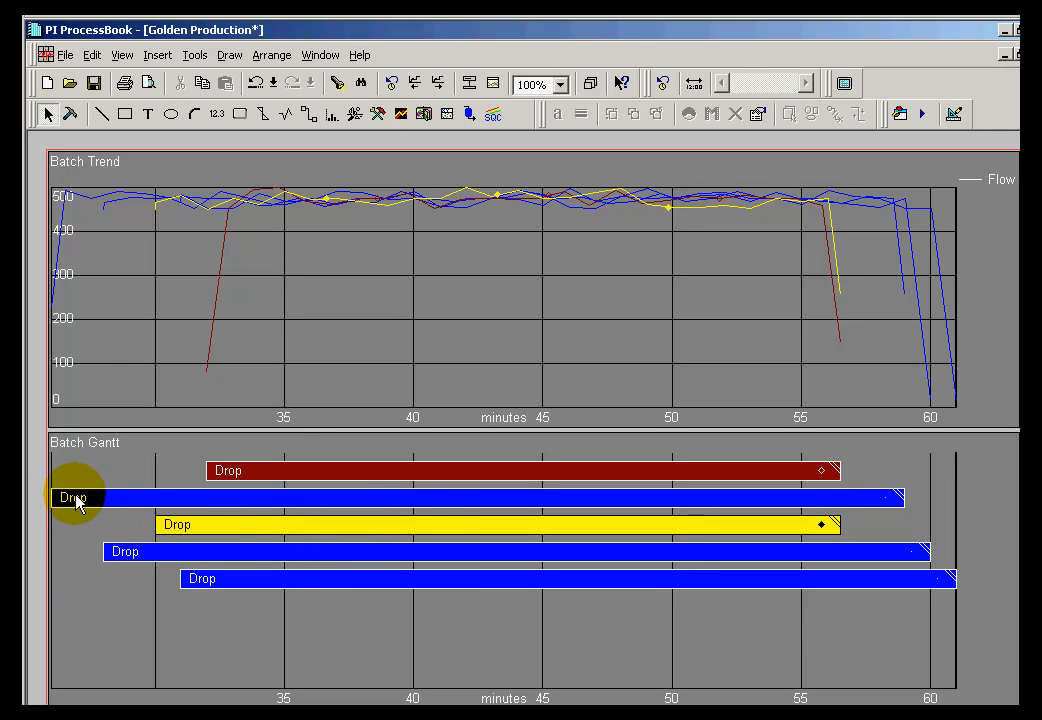
{"action": "mouse_move", "coordinate": [250, 530]}
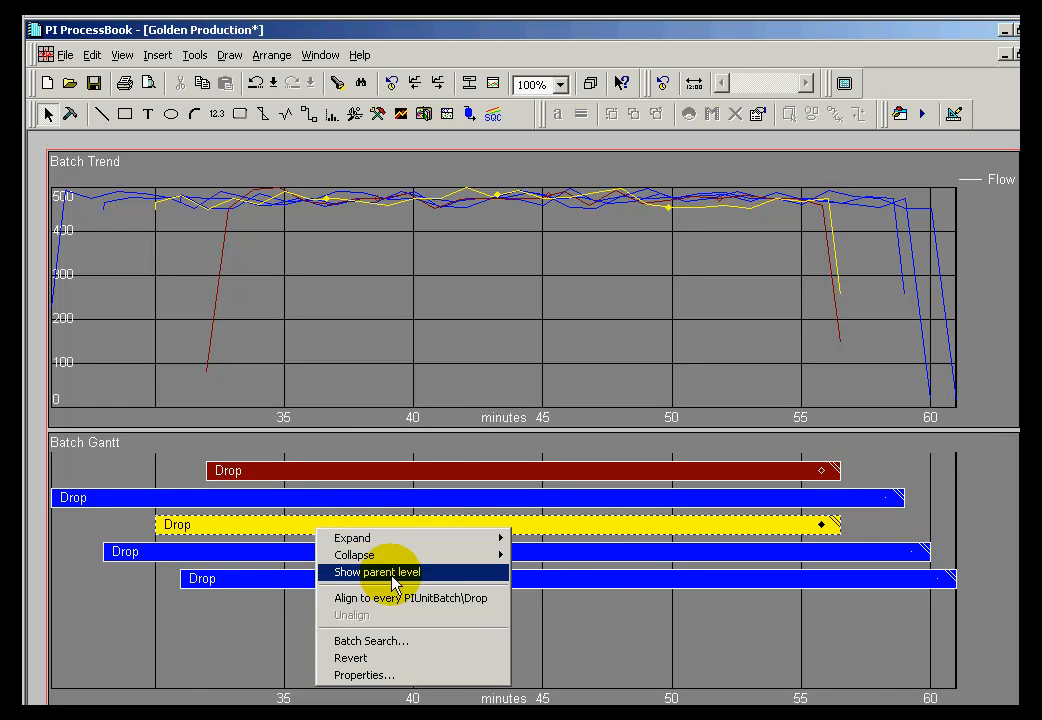
{"action": "left_click", "coordinate": [376, 572]}
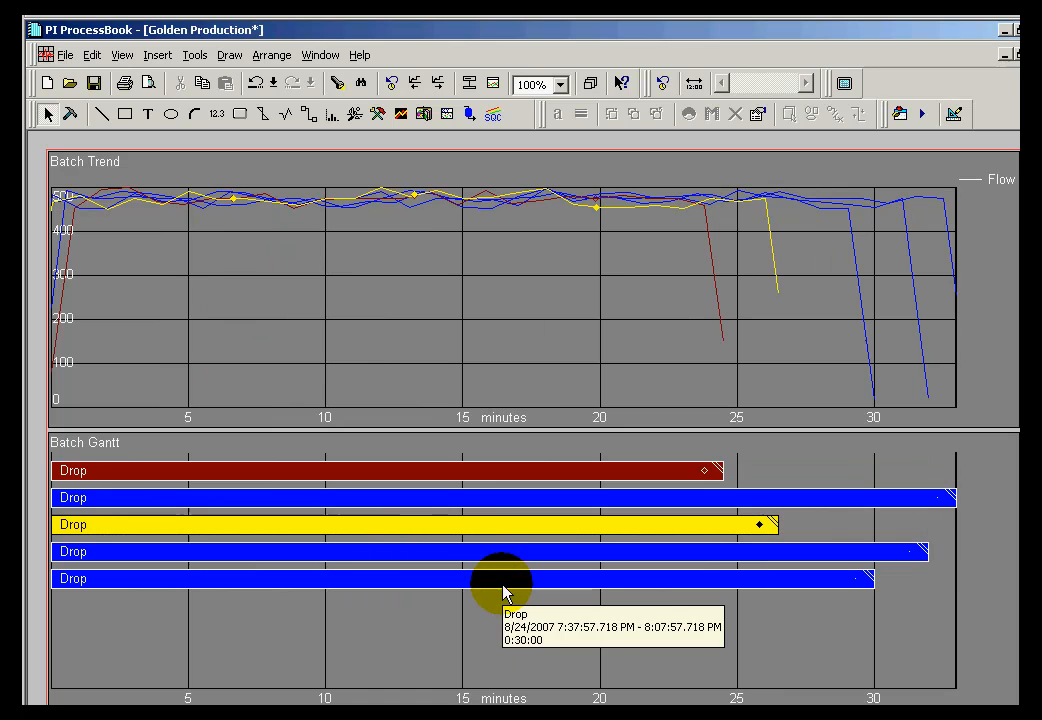
{"action": "mouse_move", "coordinate": [362, 533]}
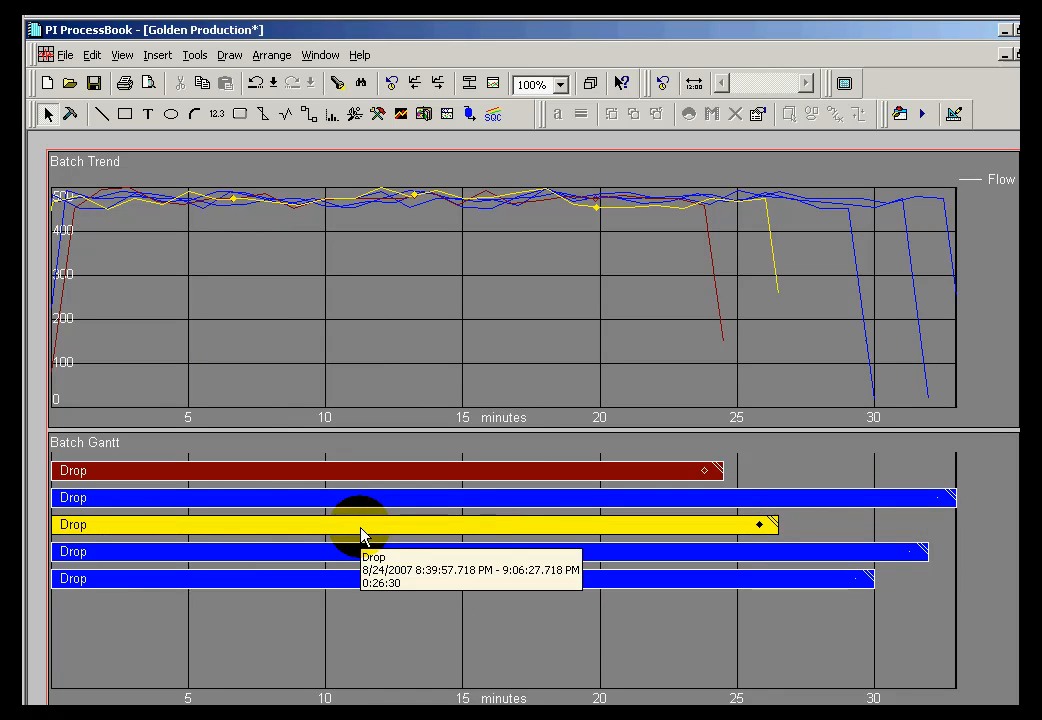
{"action": "mouse_move", "coordinate": [405, 48]}
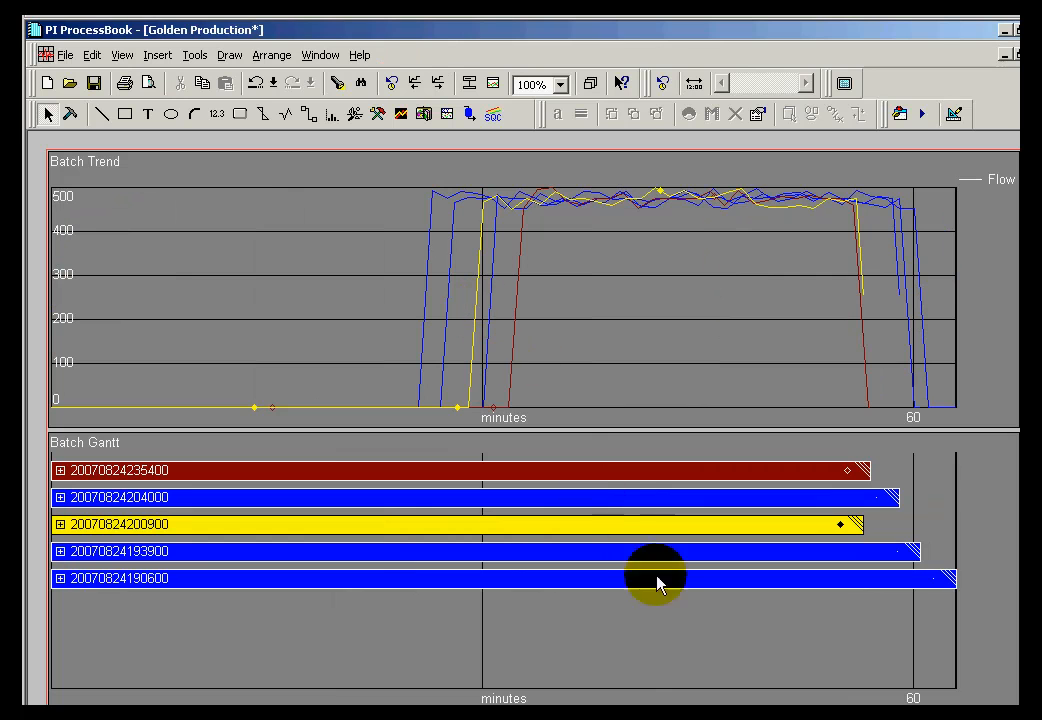
{"action": "left_click", "coordinate": [59, 524]}
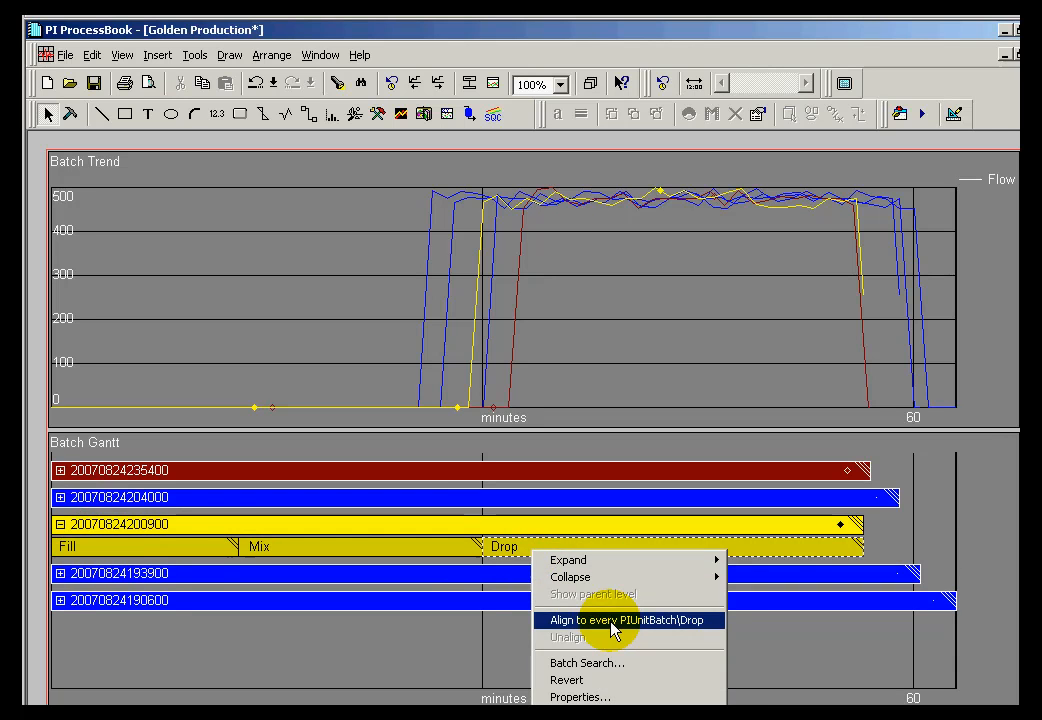
{"action": "left_click", "coordinate": [629, 620]}
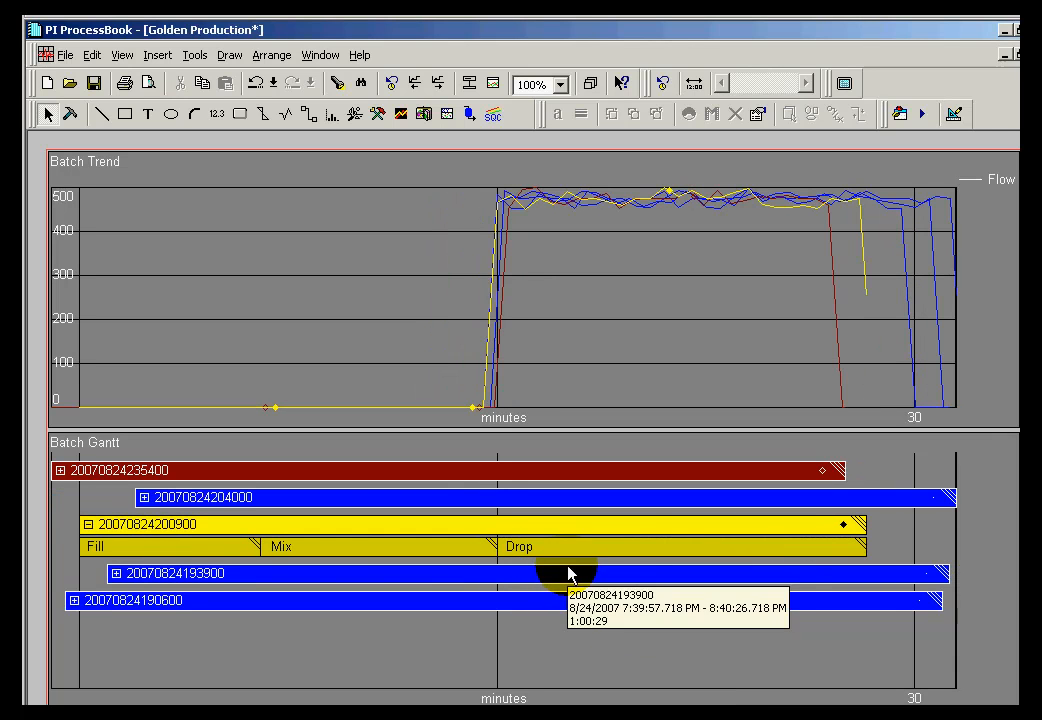
{"action": "mouse_move", "coordinate": [565, 542]}
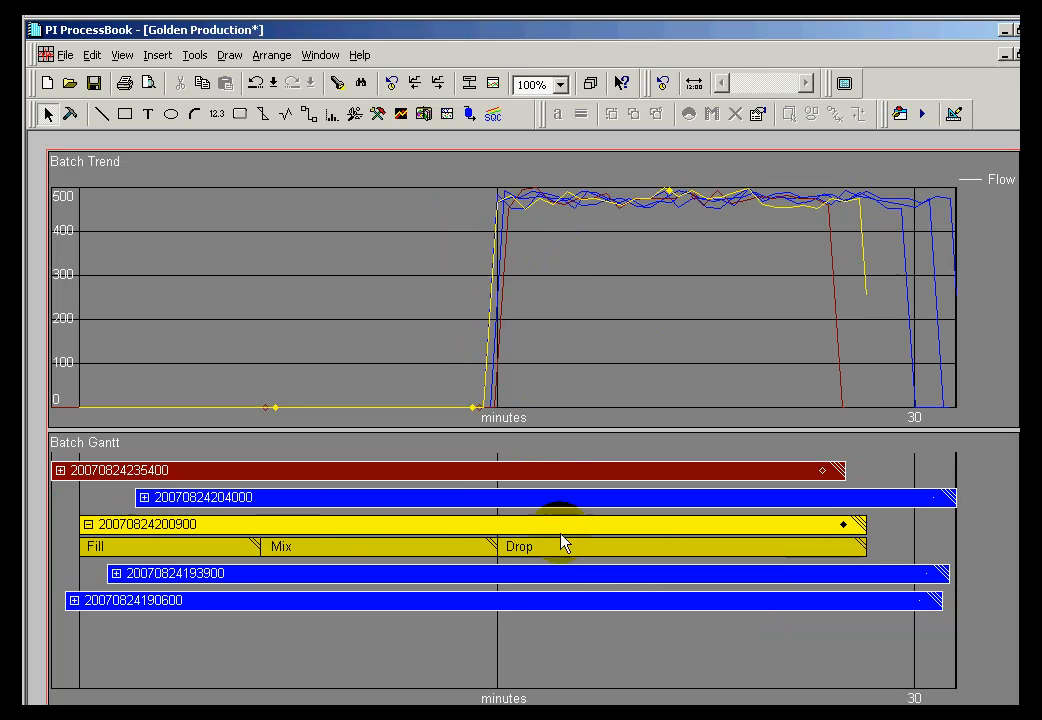
{"action": "mouse_move", "coordinate": [525, 535]}
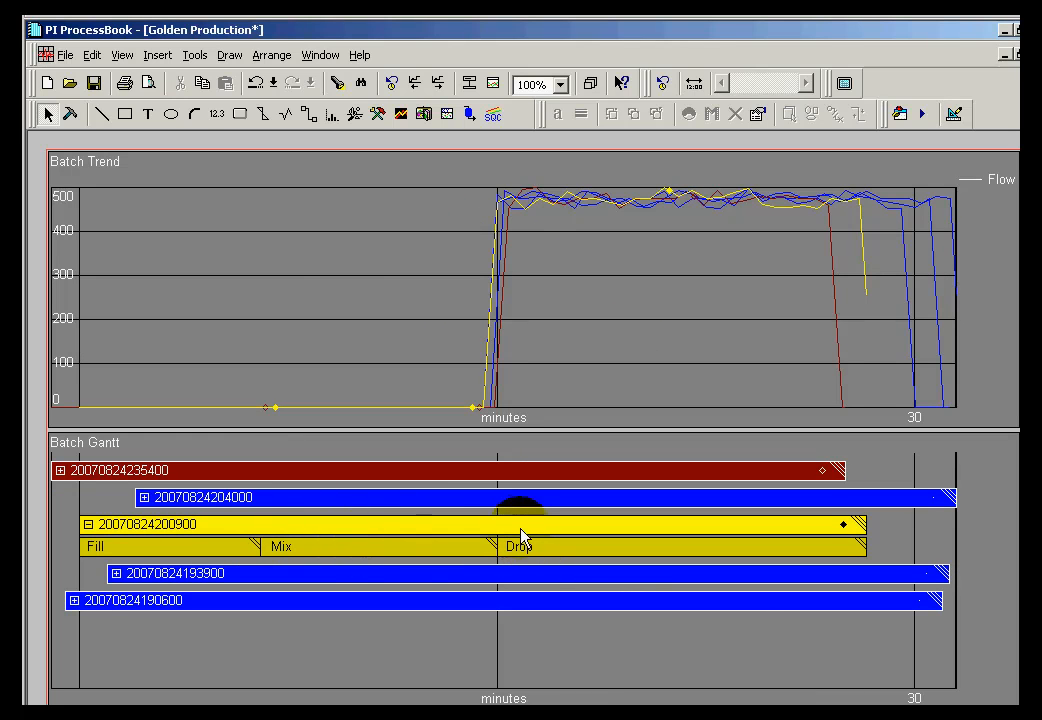
{"action": "mouse_move", "coordinate": [510, 527]}
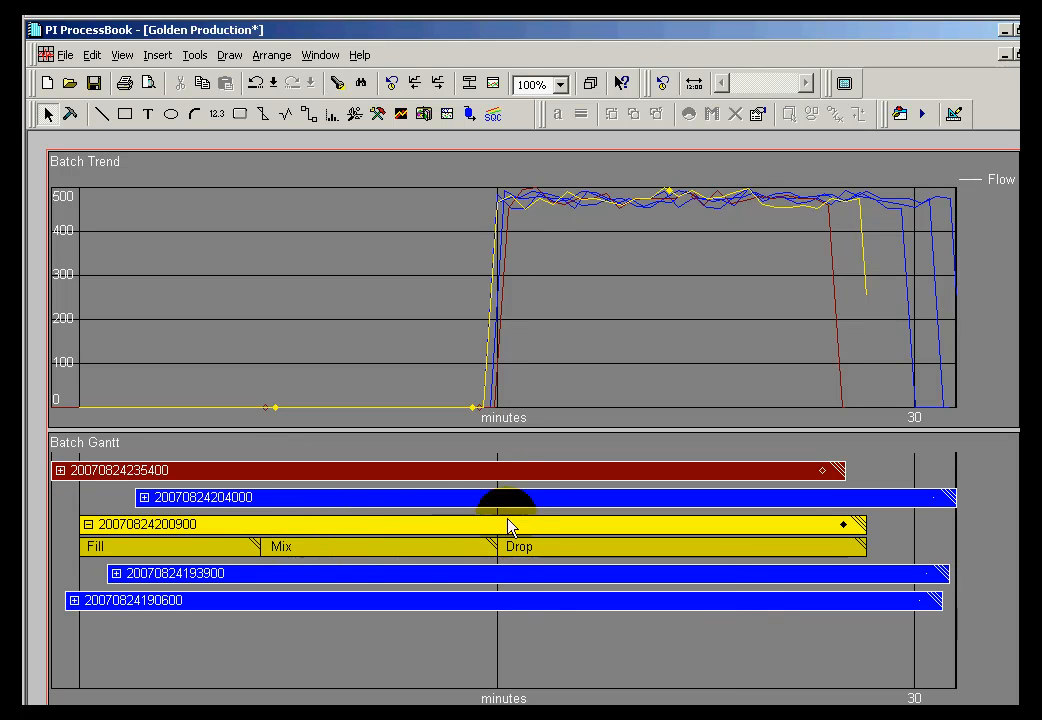
{"action": "left_click", "coordinate": [144, 497]}
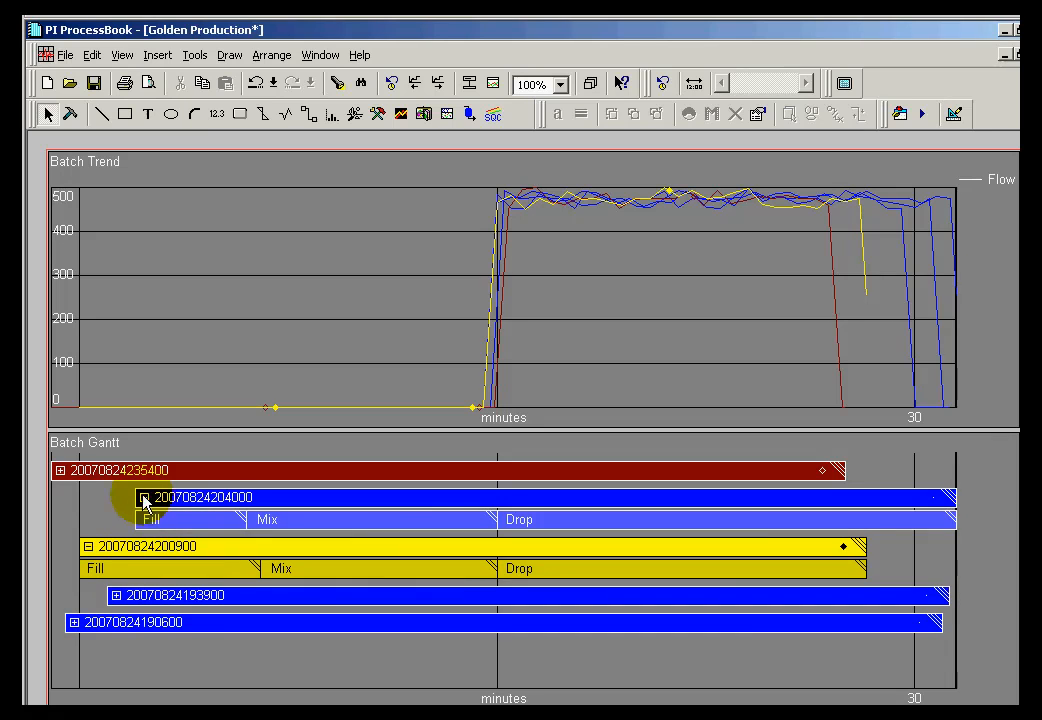
{"action": "left_click", "coordinate": [58, 470]}
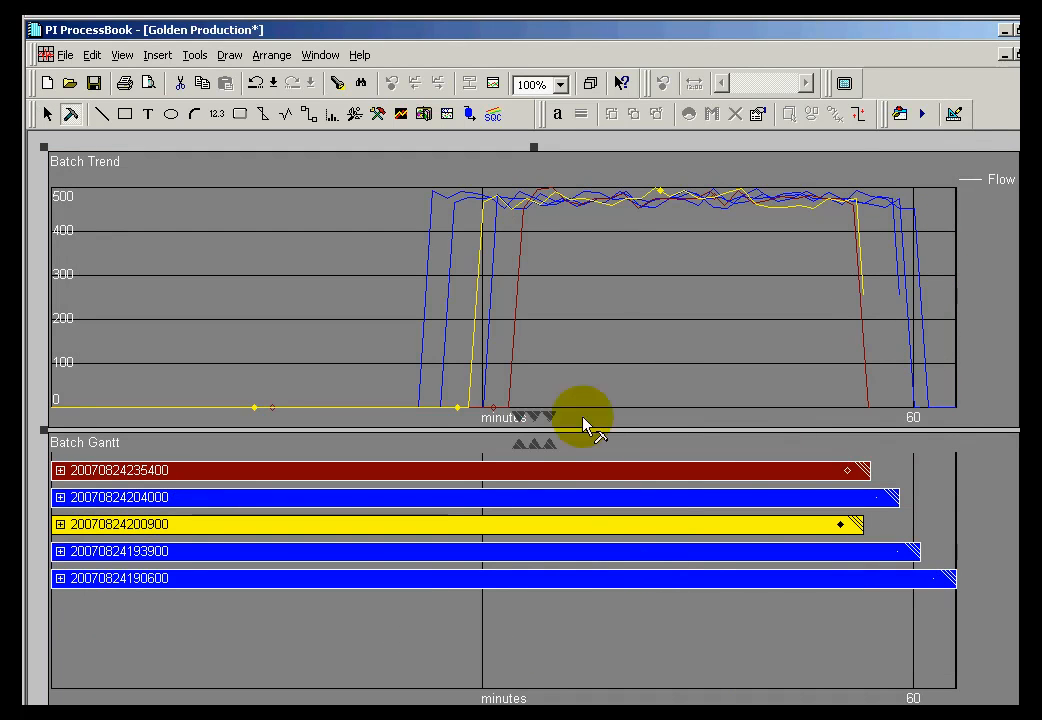
{"action": "mouse_move", "coordinate": [45, 235]}
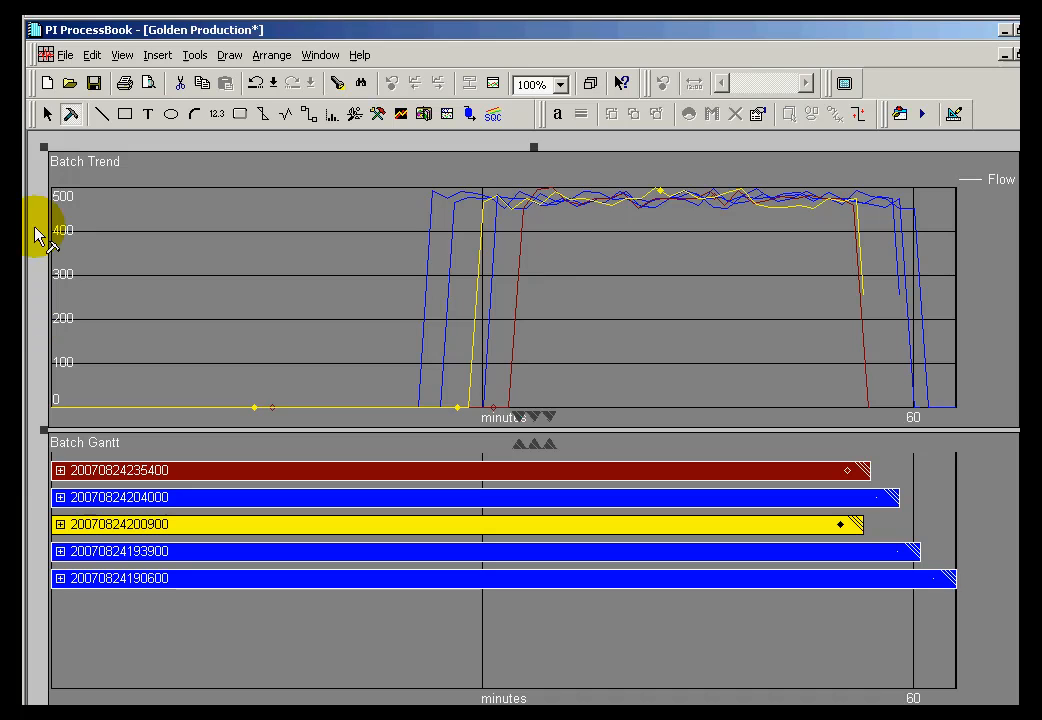
{"action": "mouse_move", "coordinate": [835, 400]}
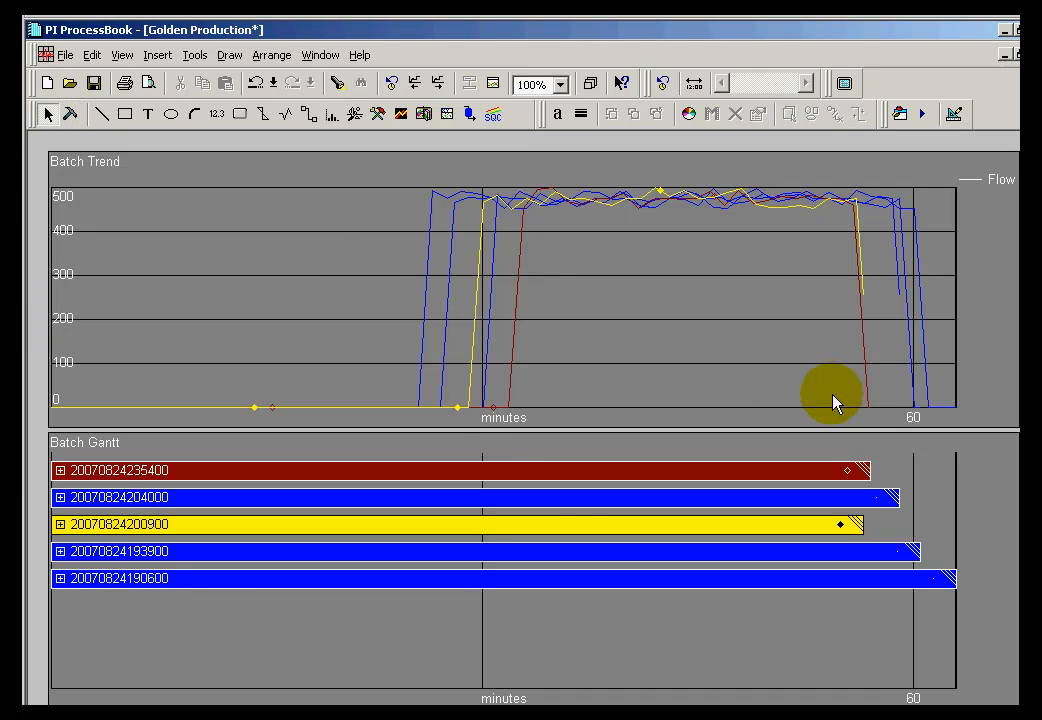
{"action": "mouse_move", "coordinate": [495, 398]}
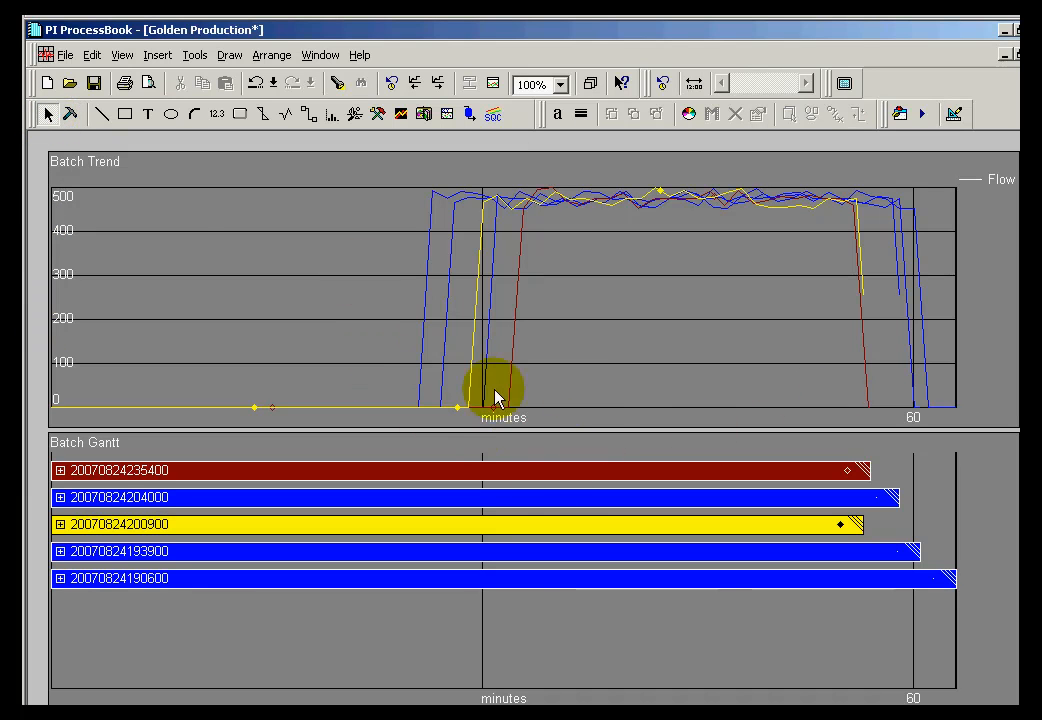
{"action": "mouse_move", "coordinate": [668, 365]}
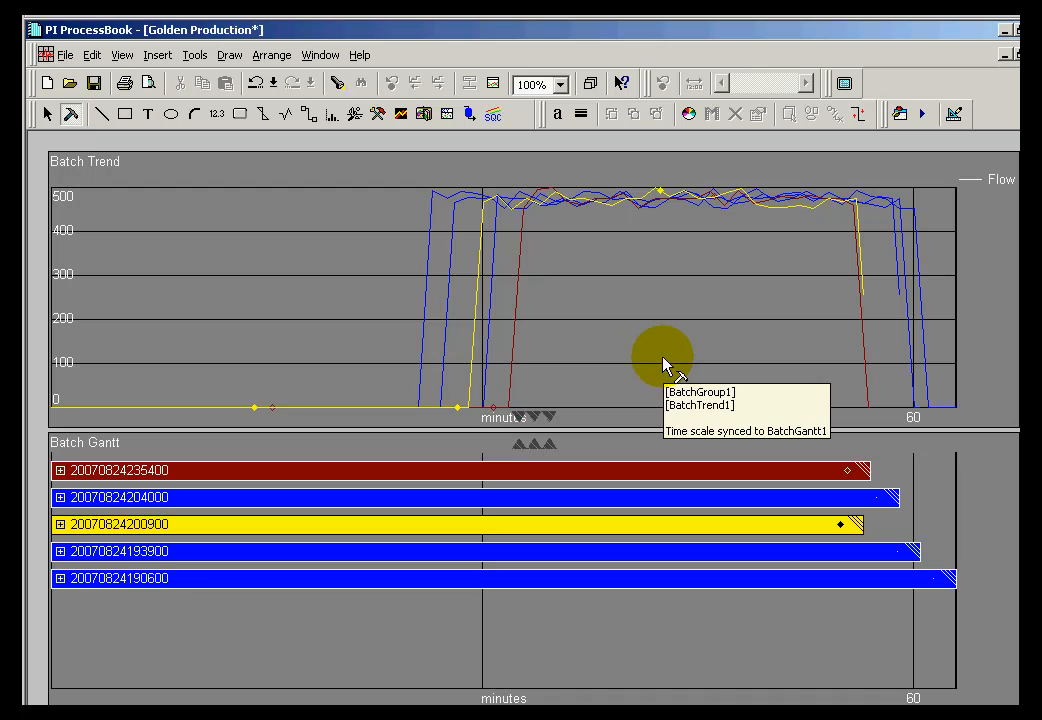
{"action": "mouse_move", "coordinate": [598, 388]}
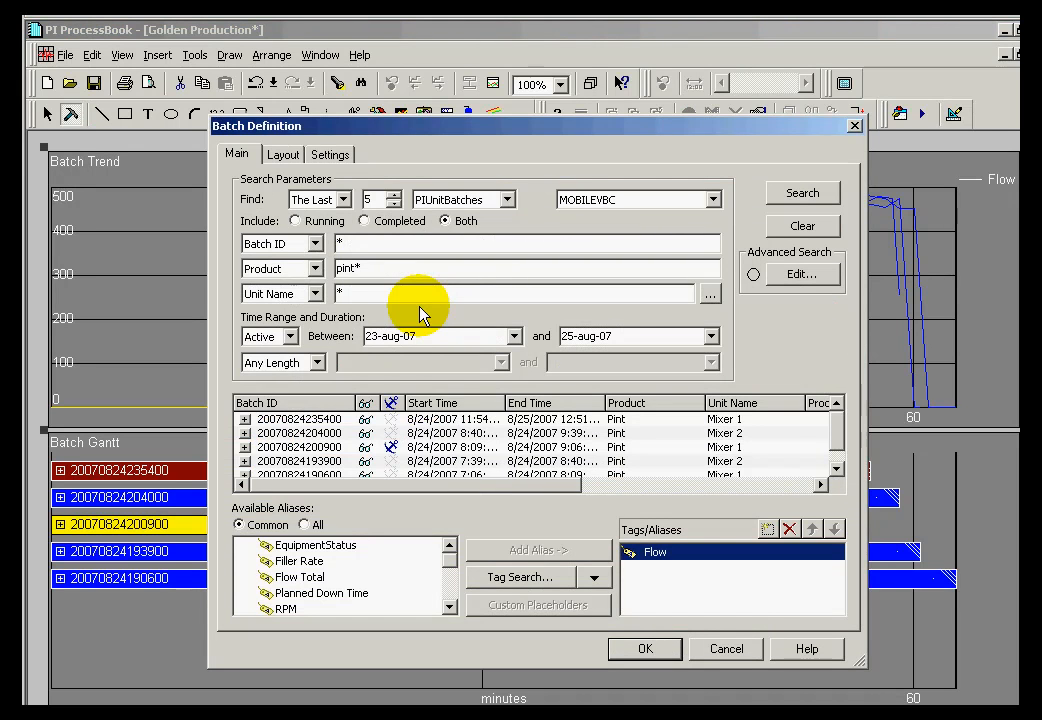
{"action": "mouse_move", "coordinate": [315, 170]}
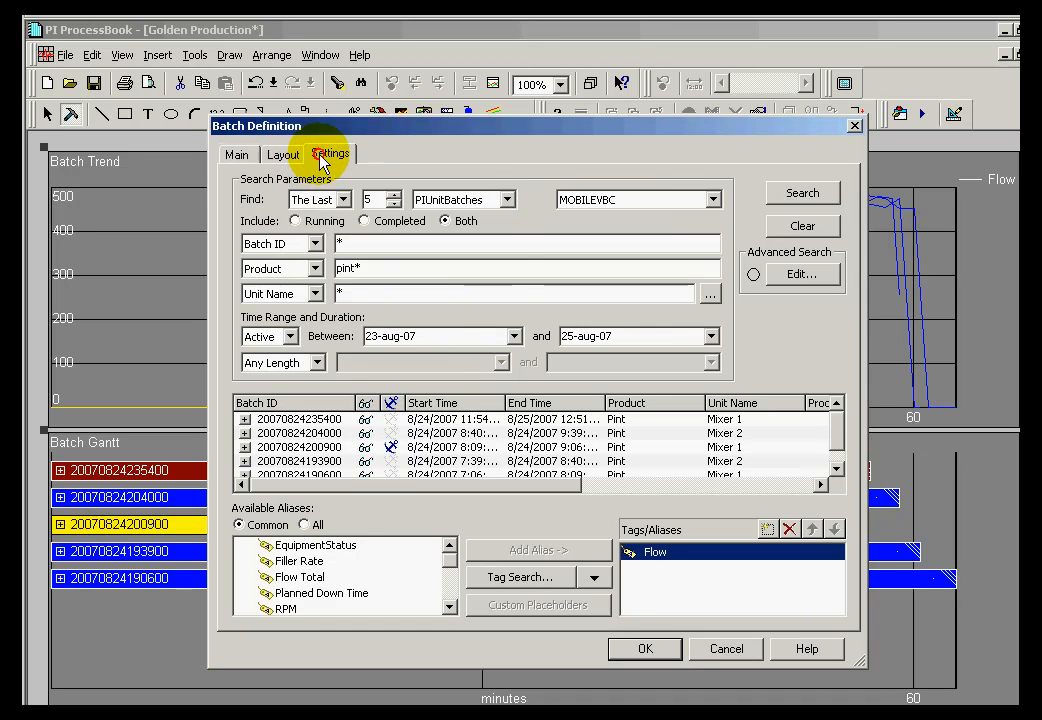
Use Absolute Plot Time from the Settings tab and confirm the Batch Definition.
{"action": "left_click", "coordinate": [330, 153]}
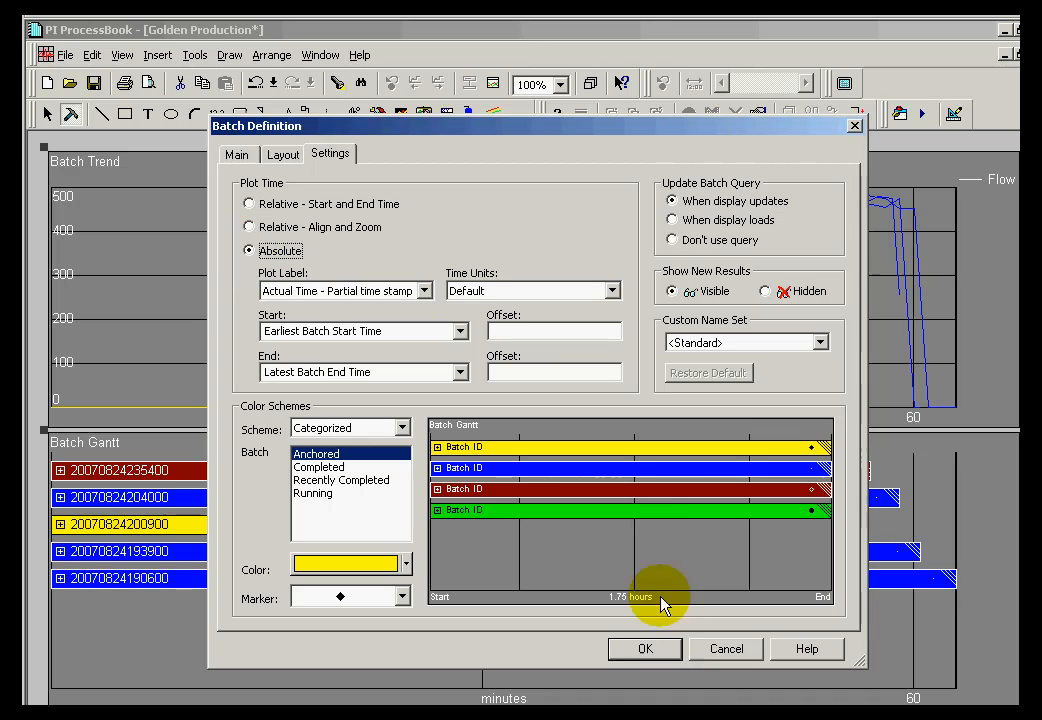
{"action": "left_click", "coordinate": [644, 648]}
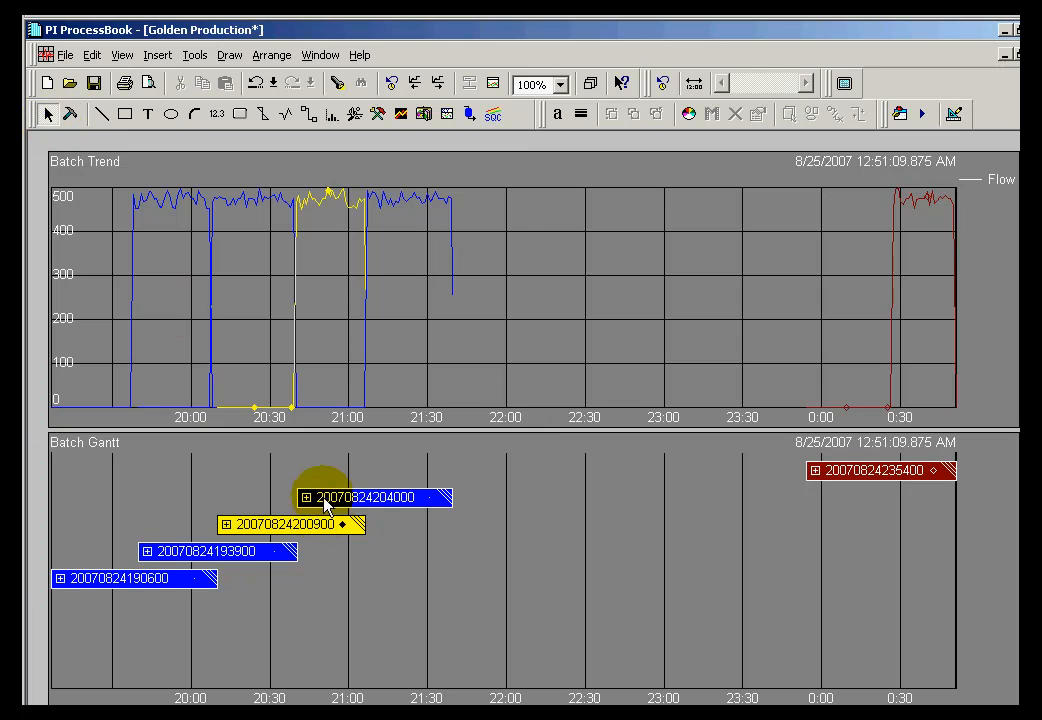
{"action": "mouse_move", "coordinate": [305, 525]}
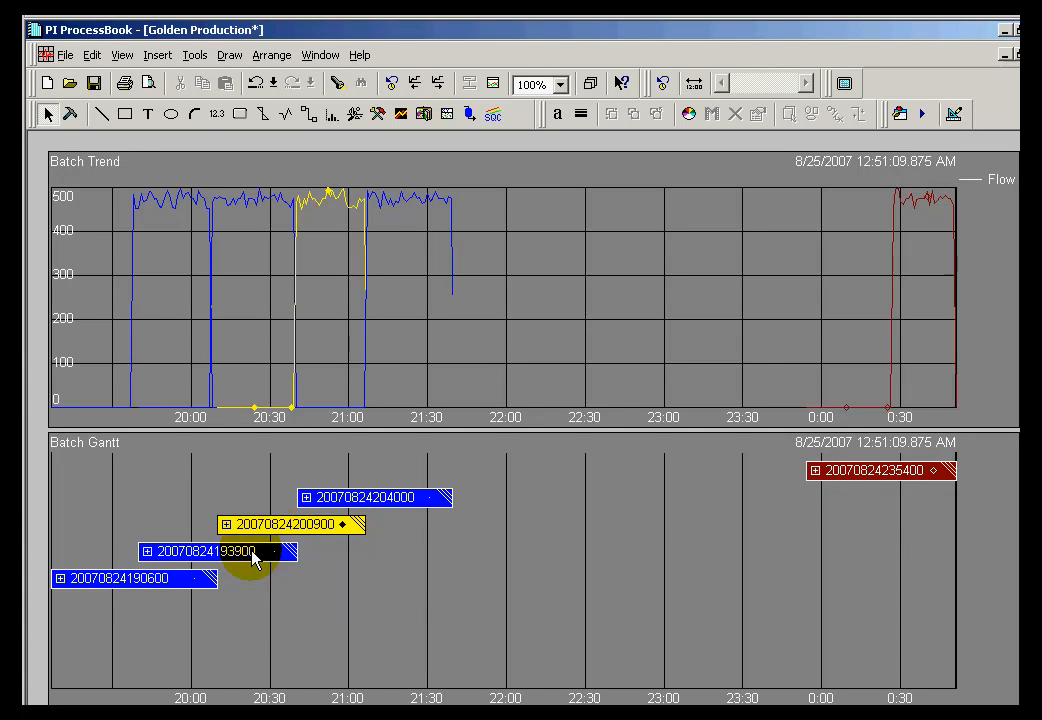
{"action": "mouse_move", "coordinate": [400, 375]}
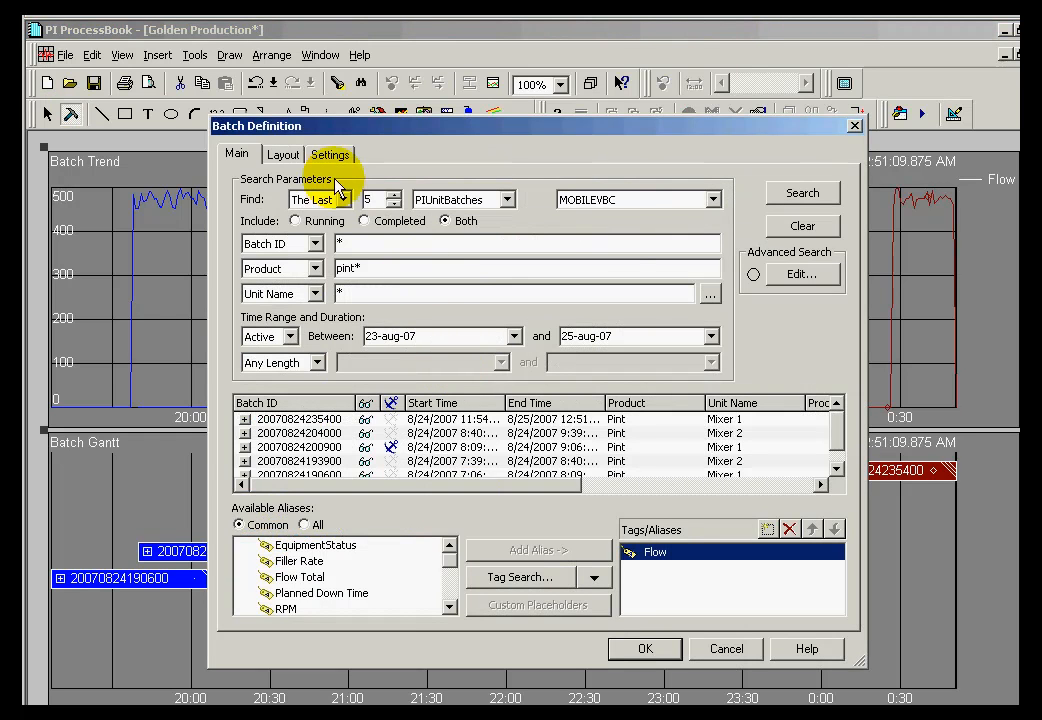
Set the Gantt PIUnitBatch bar label to Unit Name from Layout configuration.
{"action": "left_click", "coordinate": [283, 154]}
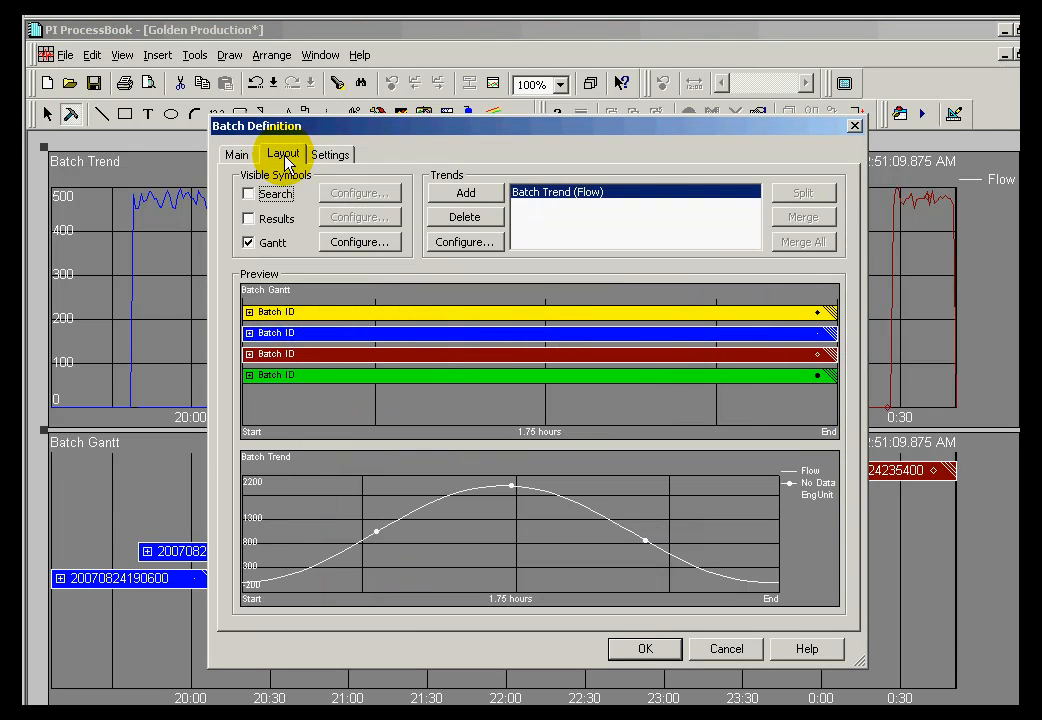
{"action": "left_click", "coordinate": [359, 242]}
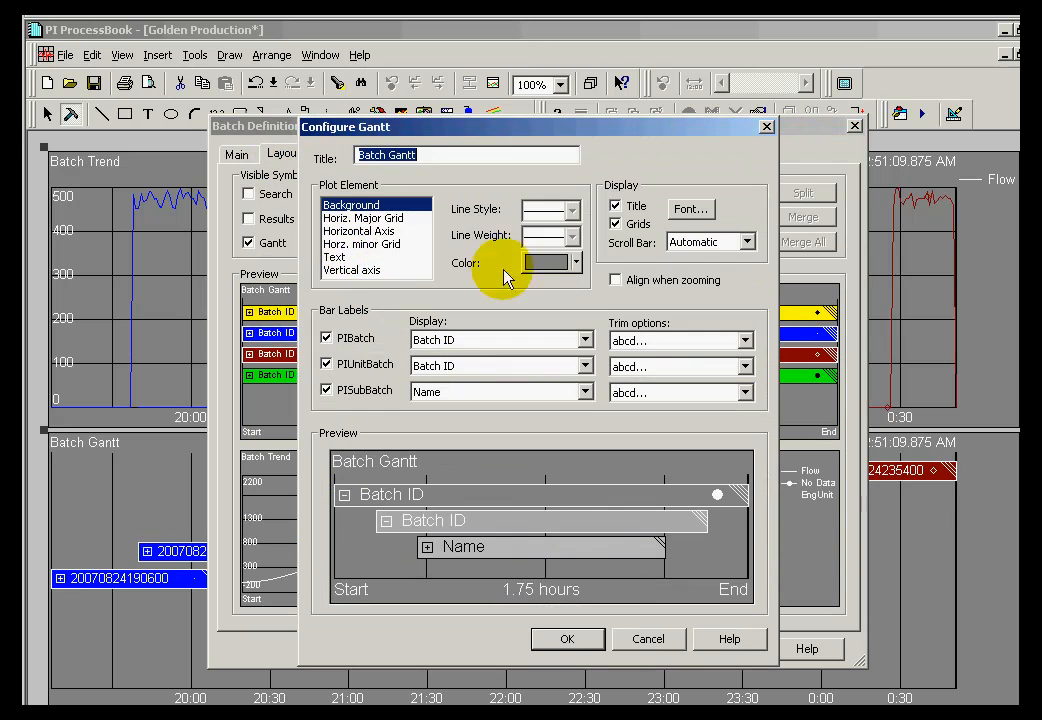
{"action": "mouse_move", "coordinate": [600, 385]}
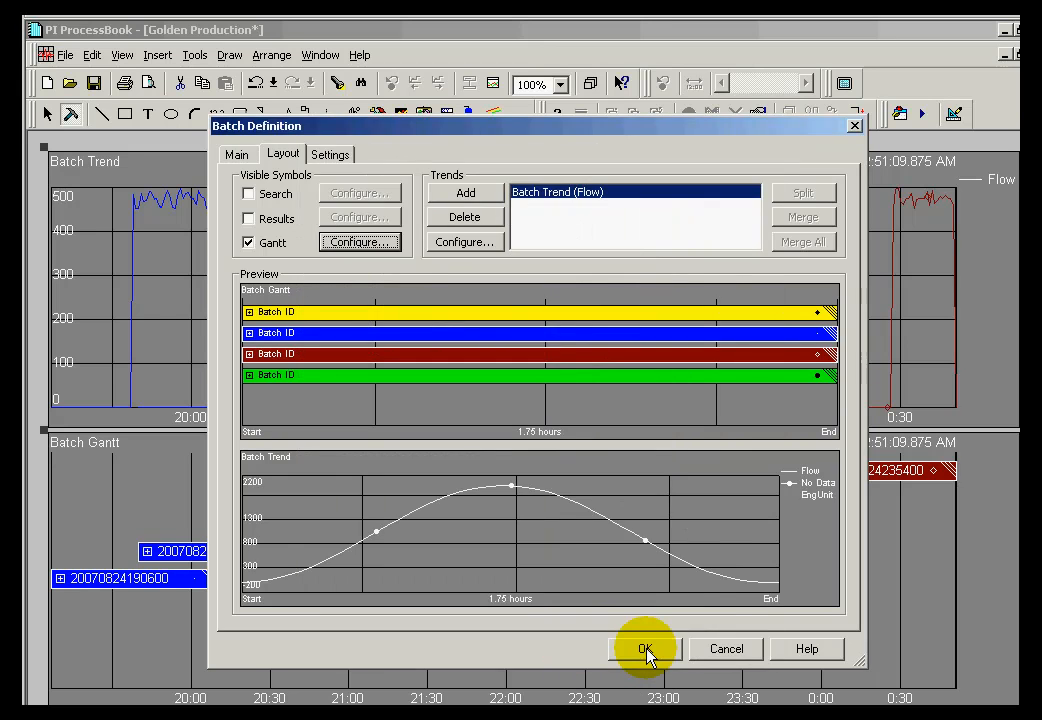
{"action": "left_click", "coordinate": [645, 649]}
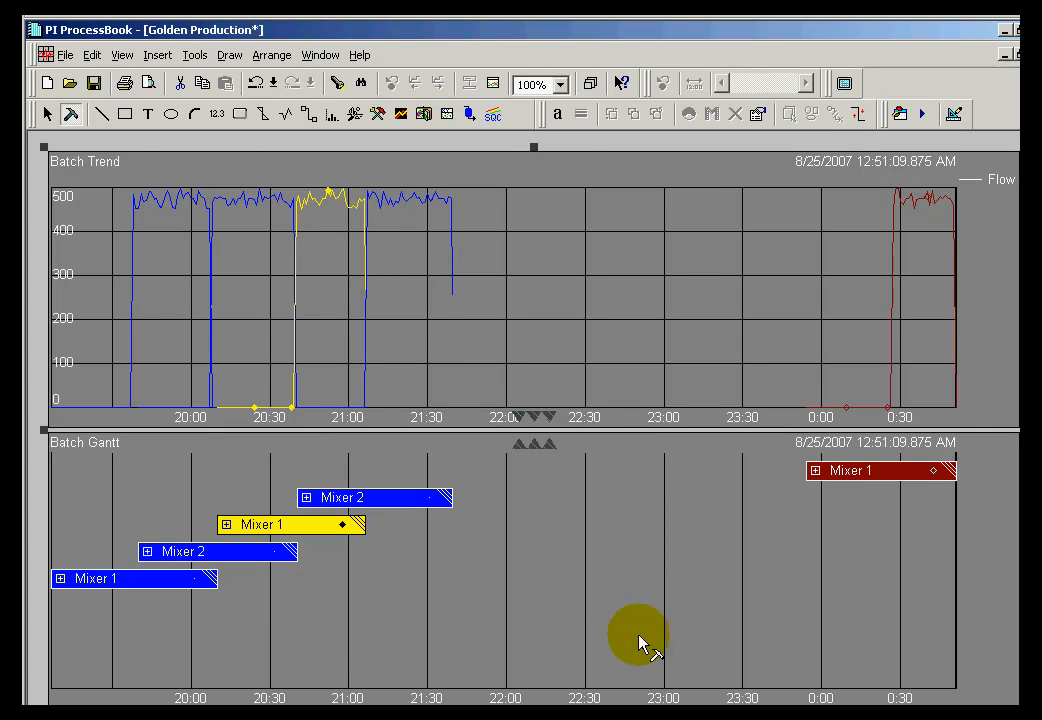
{"action": "mouse_move", "coordinate": [360, 527]}
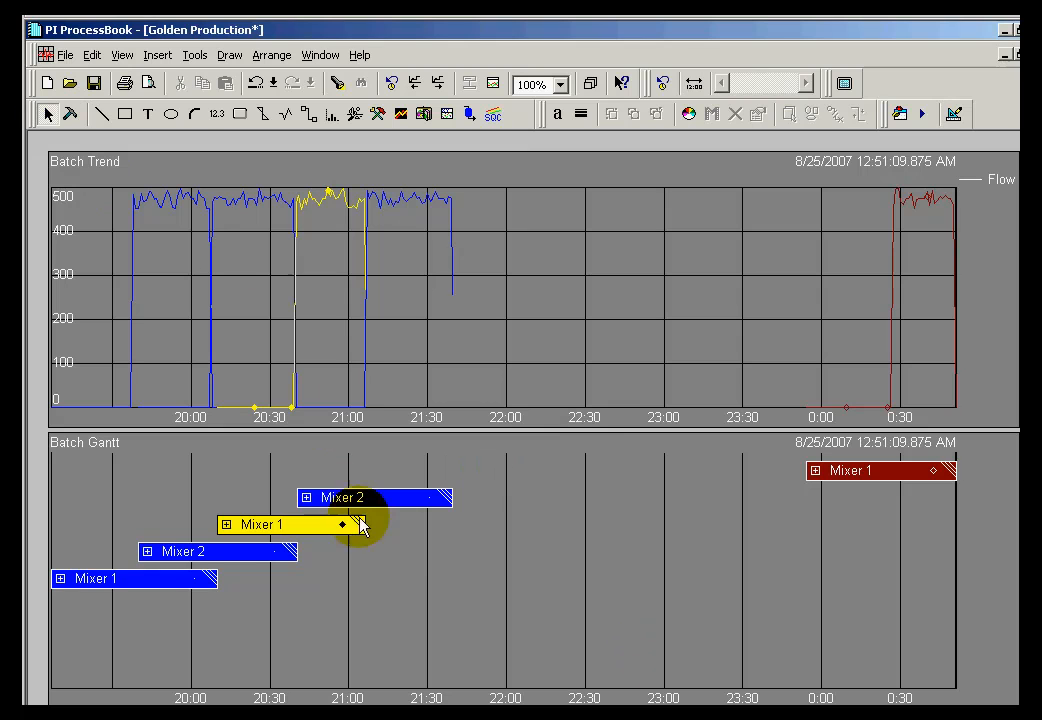
{"action": "mouse_move", "coordinate": [278, 538]}
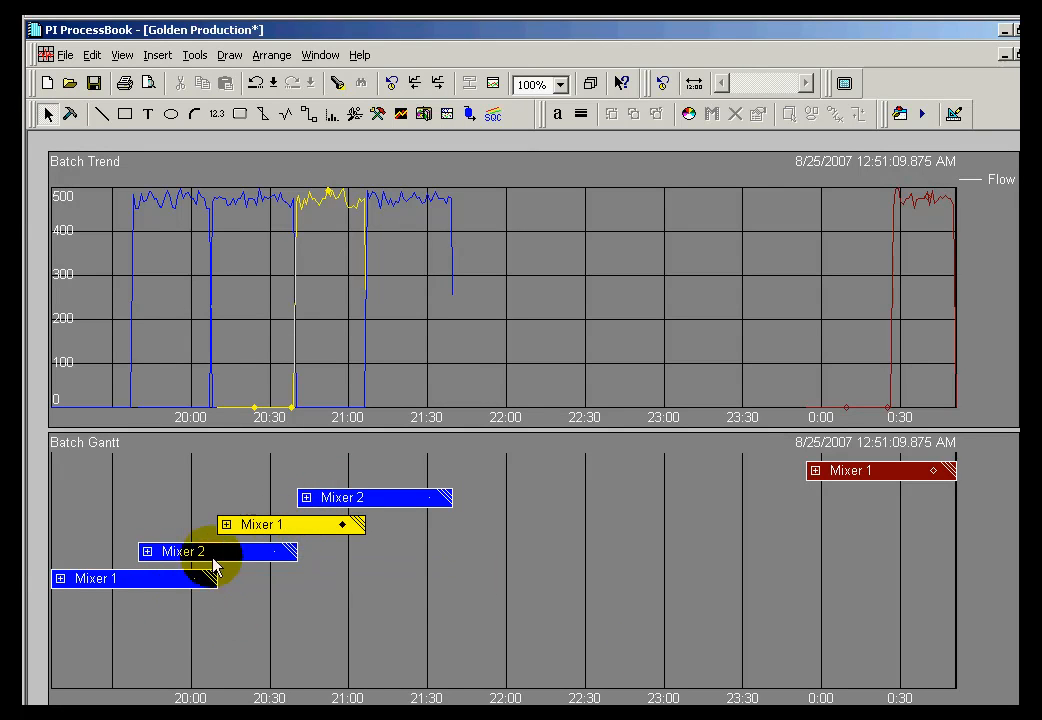
{"action": "mouse_move", "coordinate": [110, 175]}
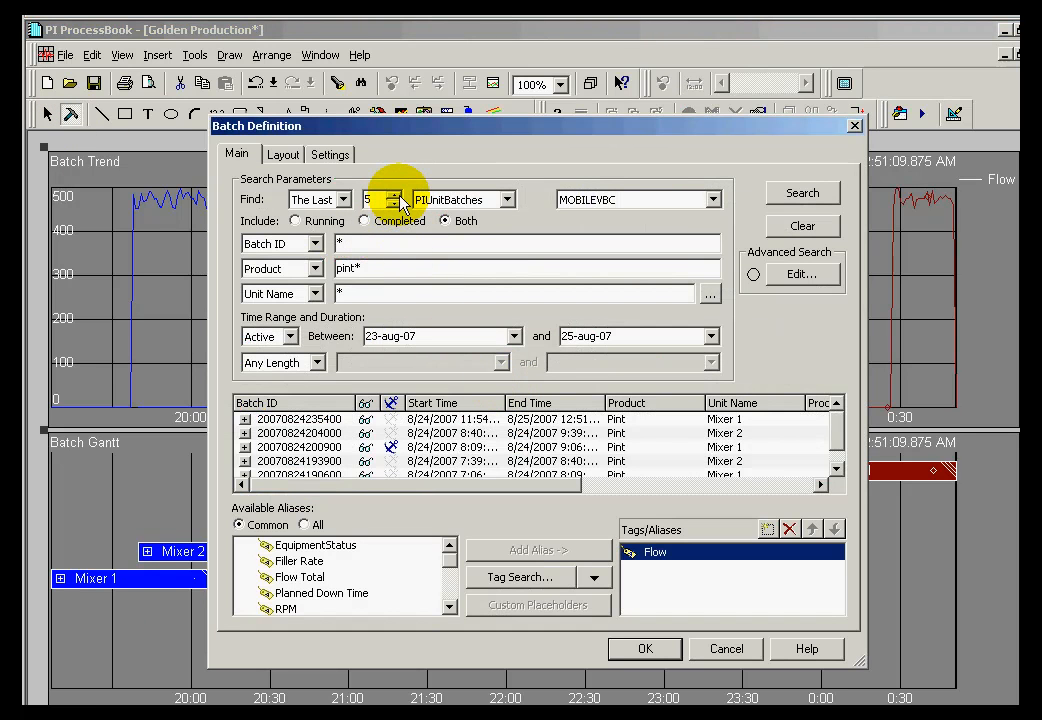
Set the batch search's Find option to All to return every Pint batch.
{"action": "left_click", "coordinate": [313, 199]}
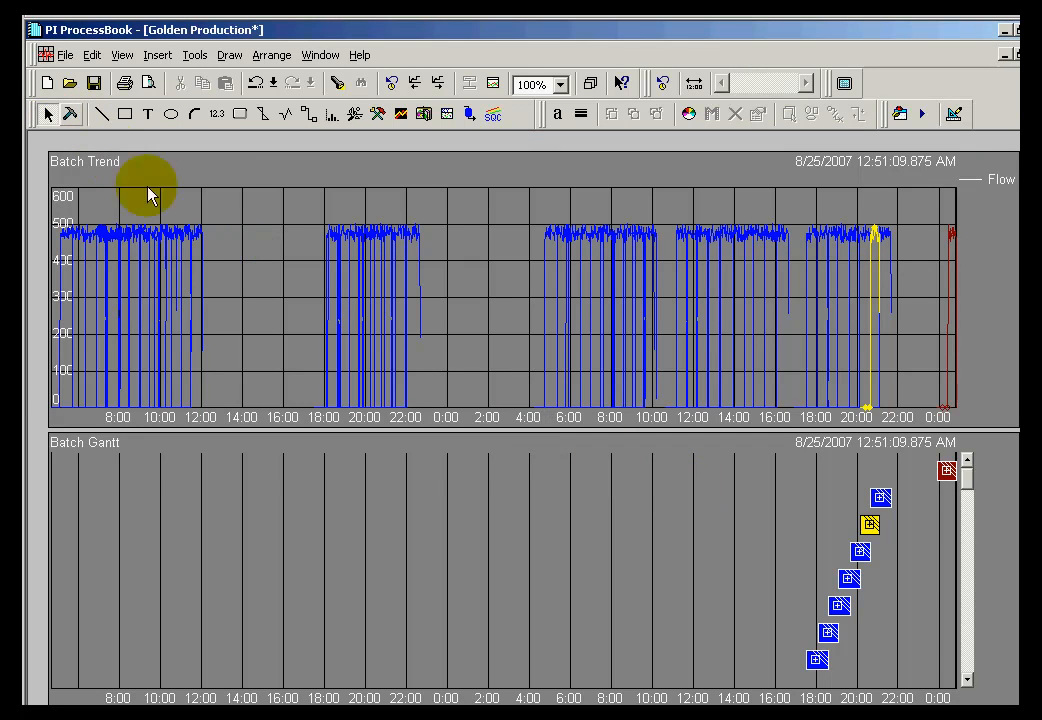
{"action": "mouse_move", "coordinate": [967, 485]}
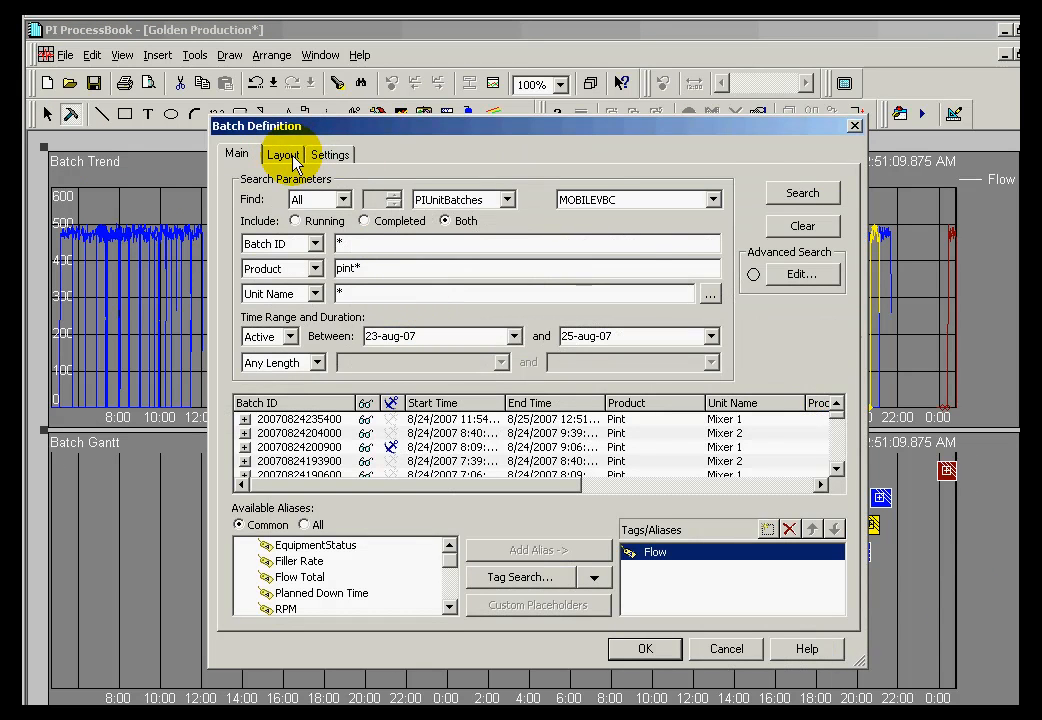
Verify Absolute plot time, set Find to The Last with count 18, and confirm.
{"action": "left_click", "coordinate": [330, 154]}
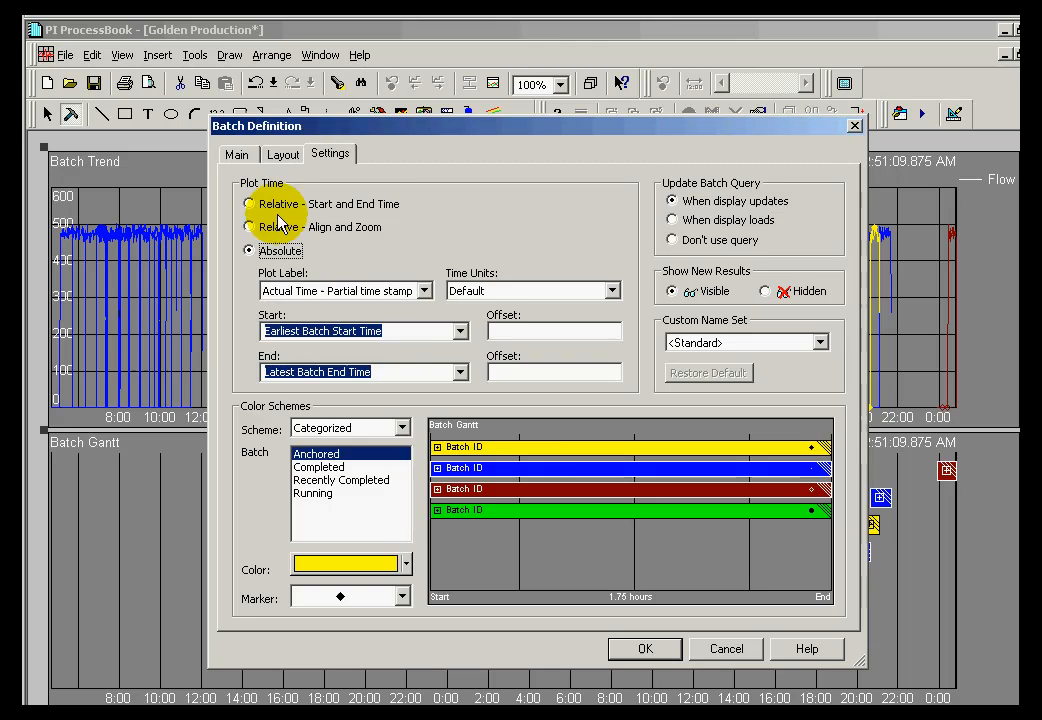
{"action": "left_click", "coordinate": [236, 154]}
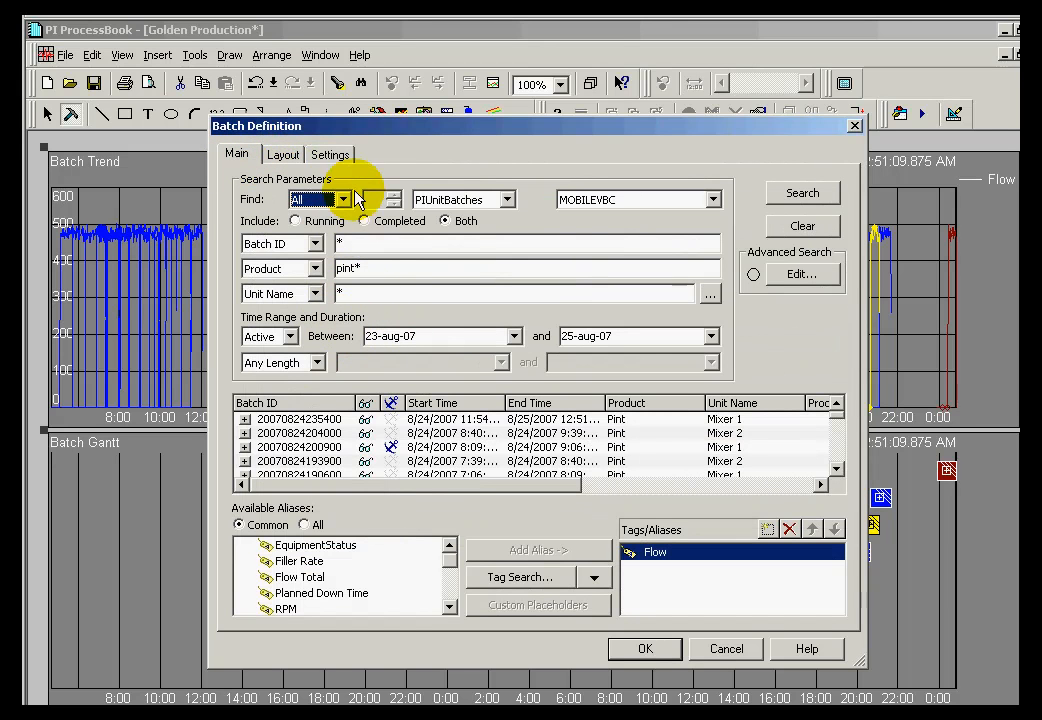
{"action": "left_click", "coordinate": [343, 199]}
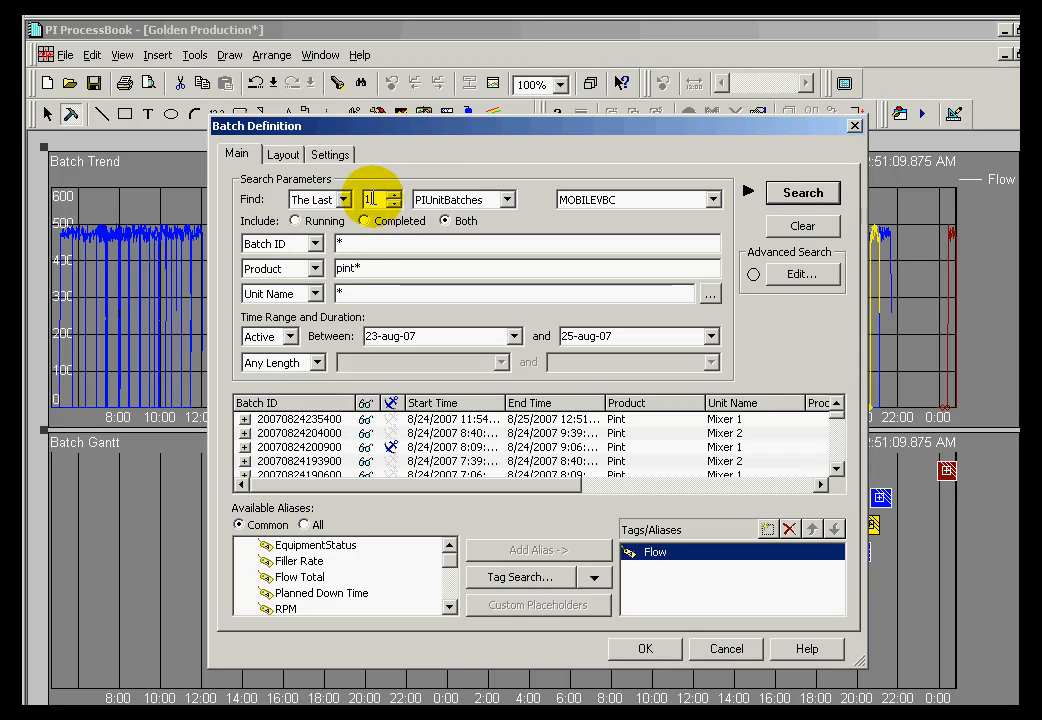
{"action": "left_click", "coordinate": [399, 195]}
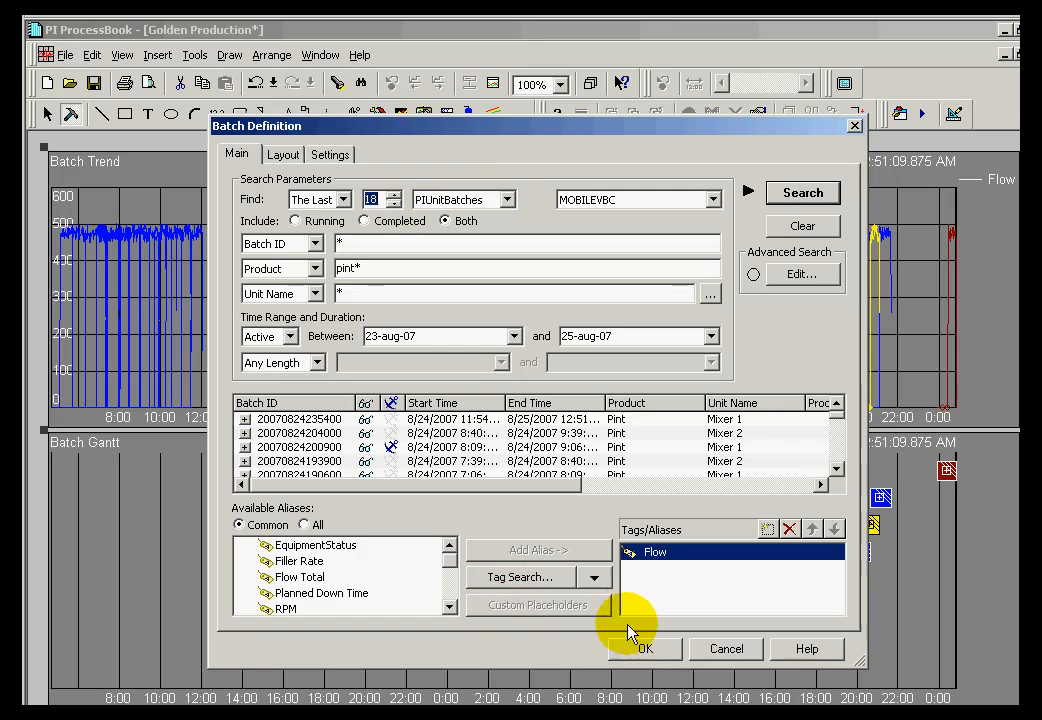
{"action": "left_click", "coordinate": [644, 648]}
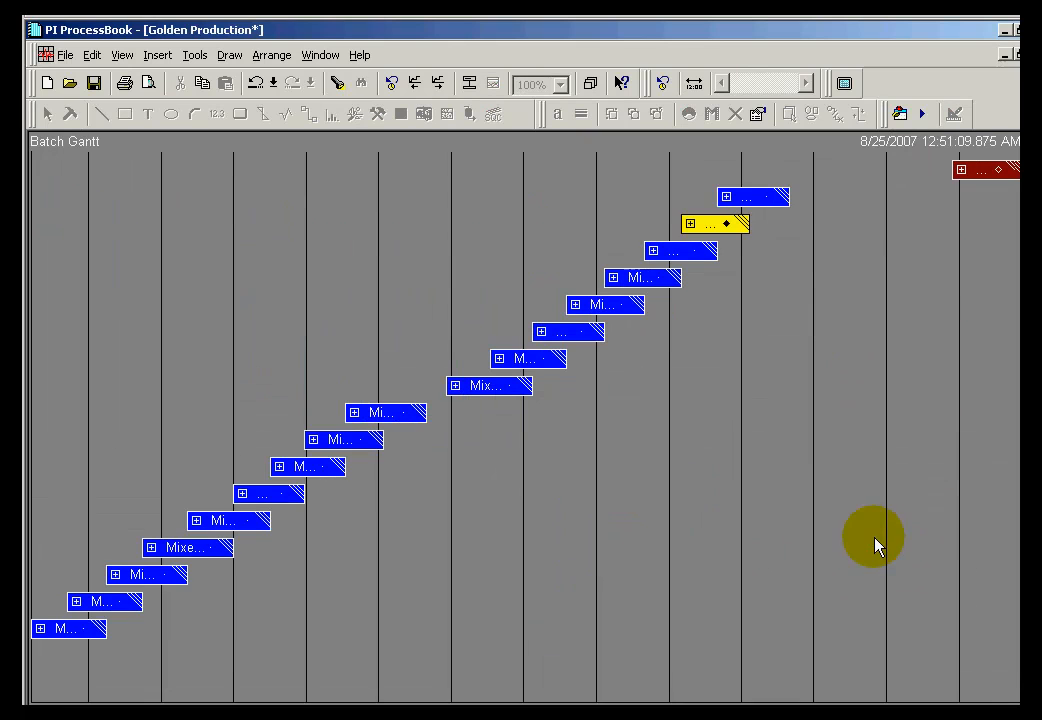
{"action": "mouse_move", "coordinate": [730, 225]}
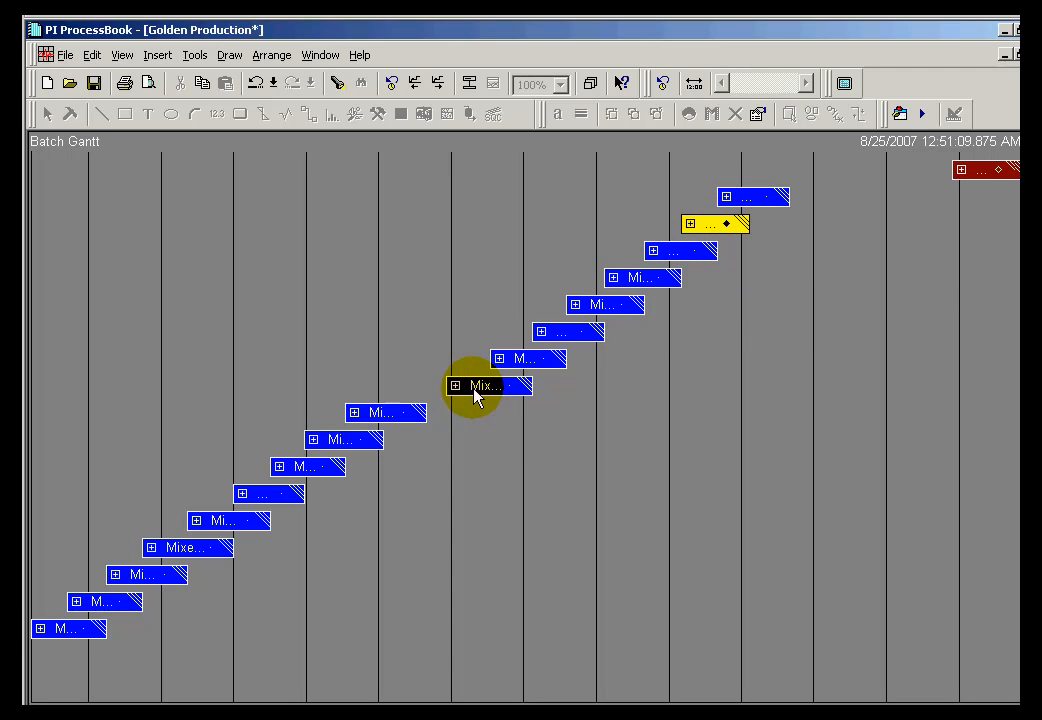
{"action": "mouse_move", "coordinate": [405, 413]}
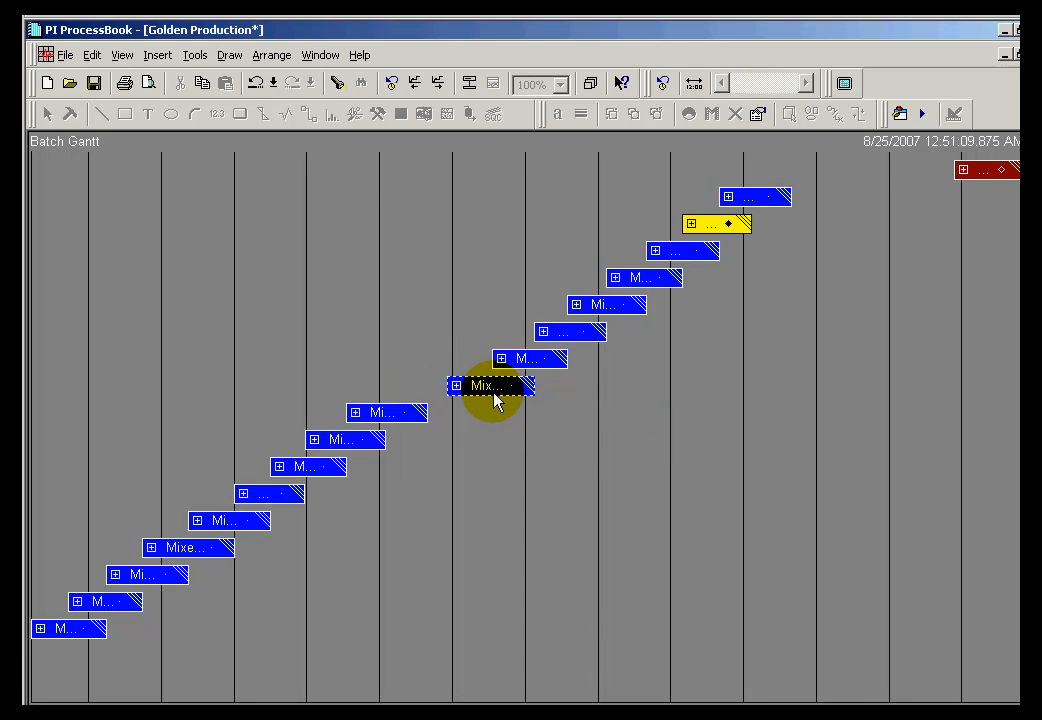
{"action": "mouse_move", "coordinate": [360, 440]}
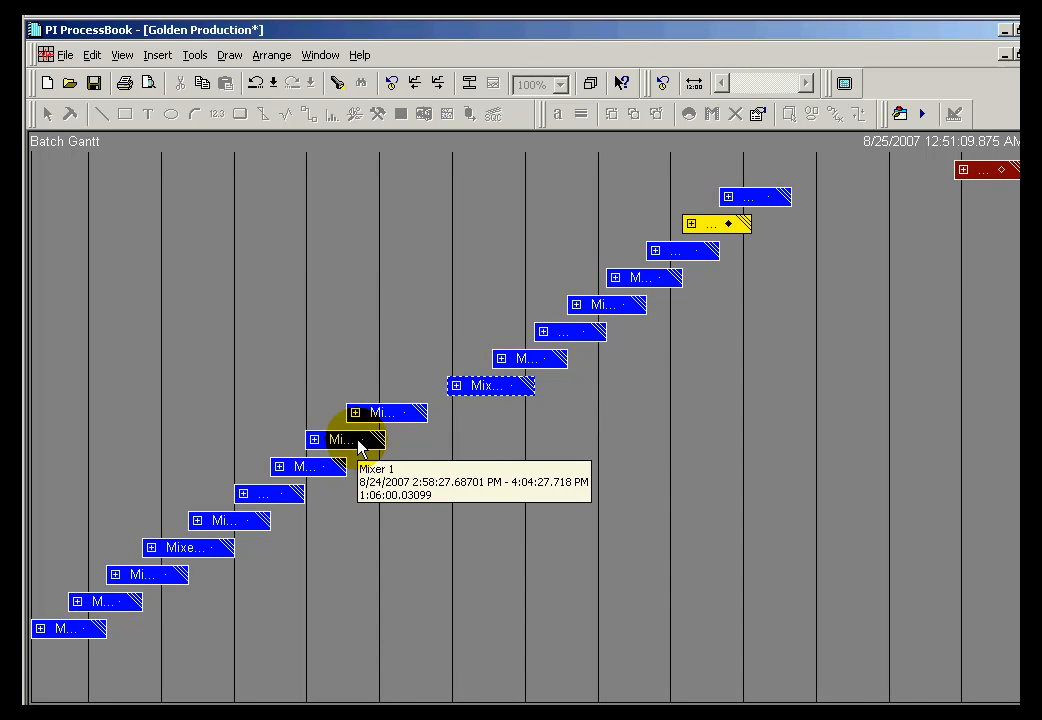
{"action": "mouse_move", "coordinate": [385, 435]}
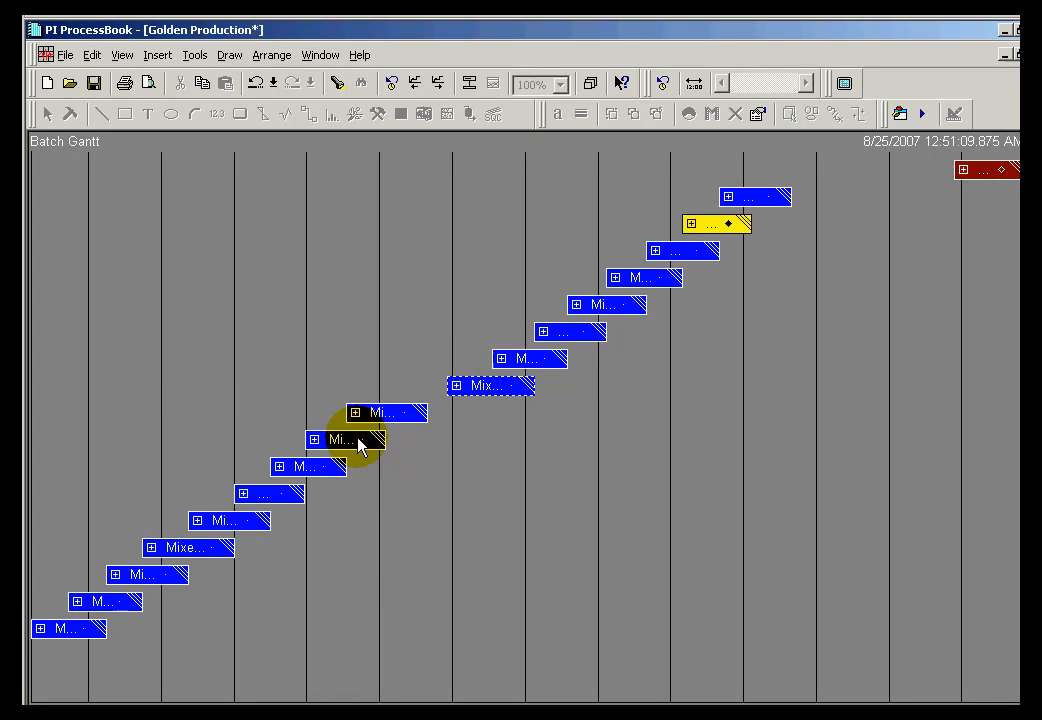
{"action": "mouse_move", "coordinate": [573, 445]}
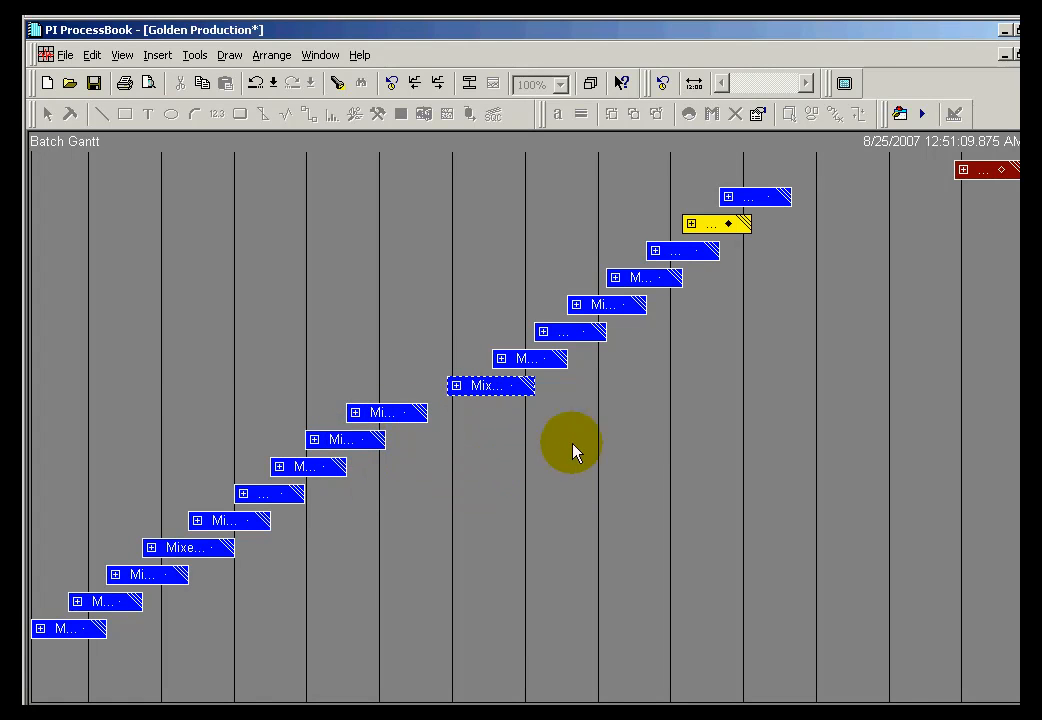